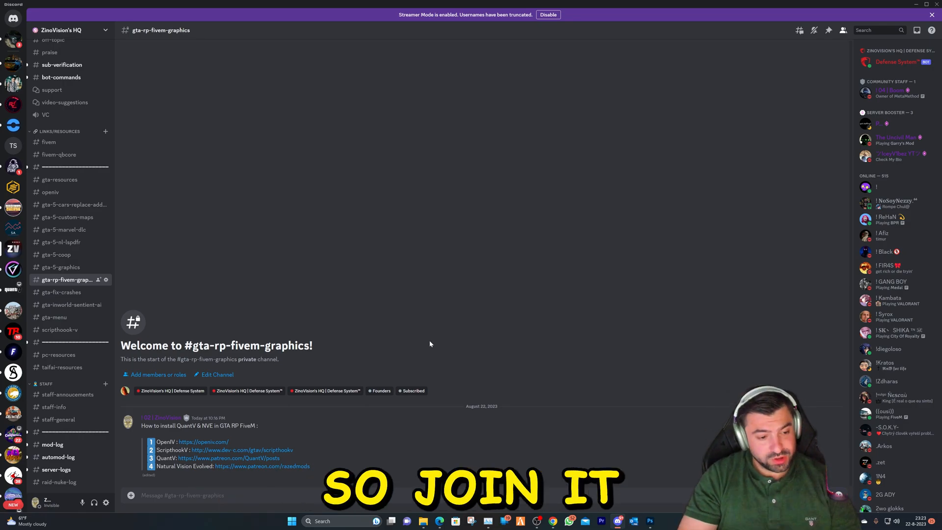
mouse_move(68, 299)
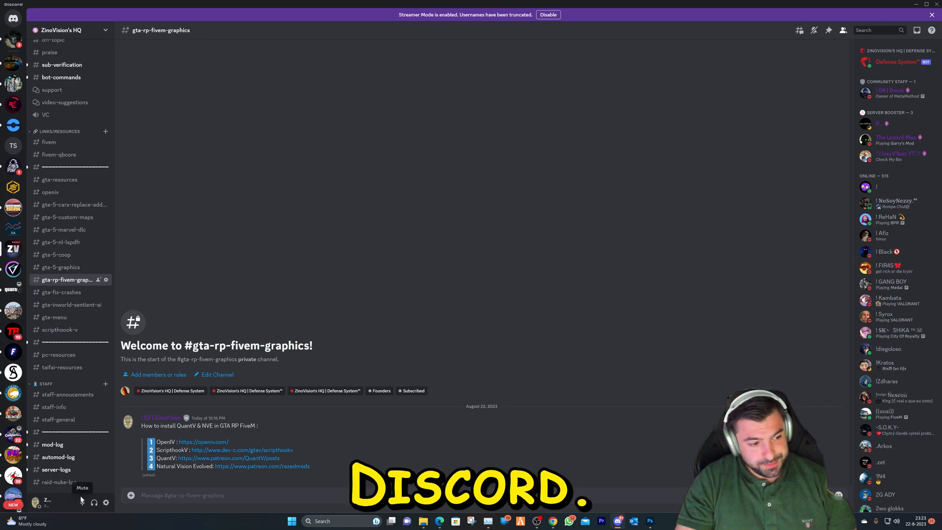
Browse the Discord gta-install-service channel and support forum for the guide
scroll(up, 3)
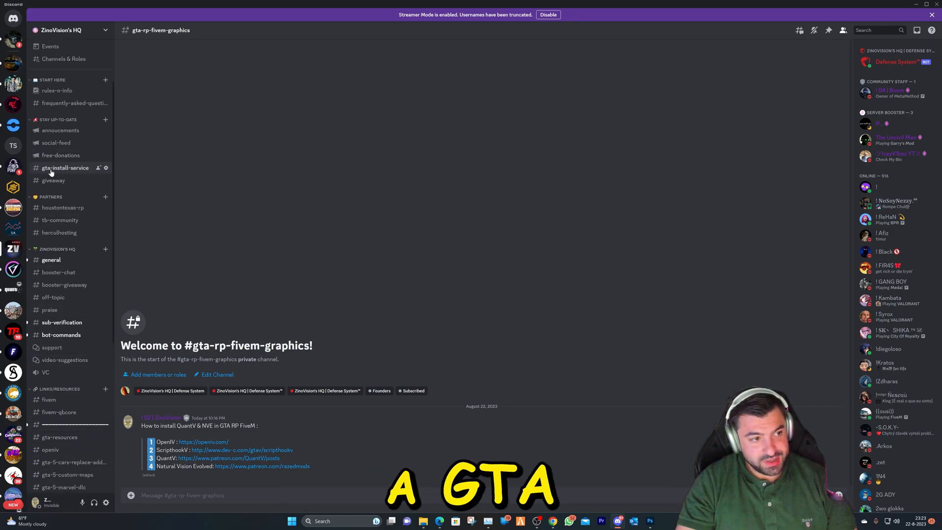
click(65, 168)
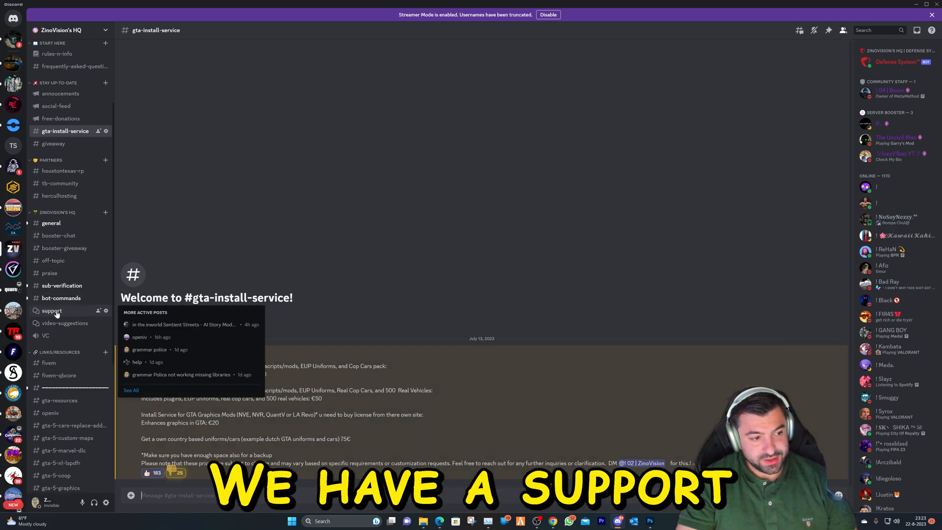
click(52, 311)
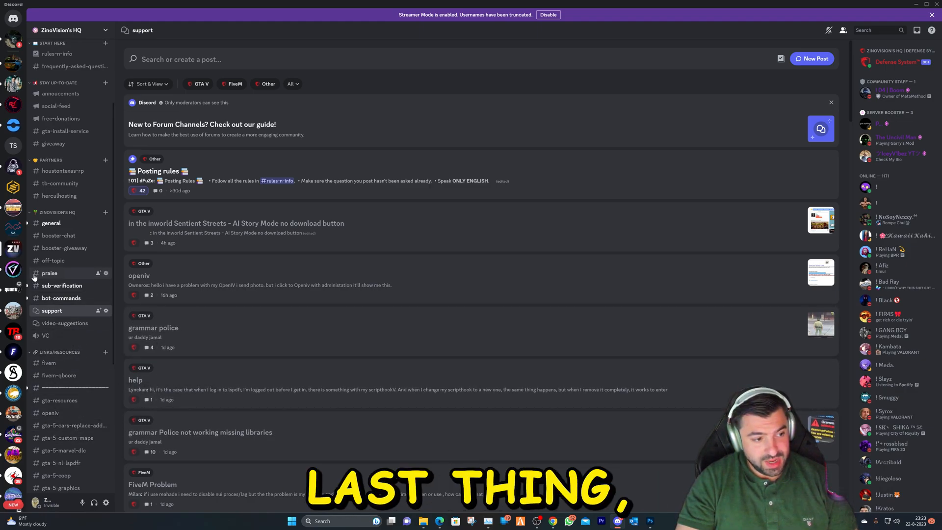
scroll(down, 3)
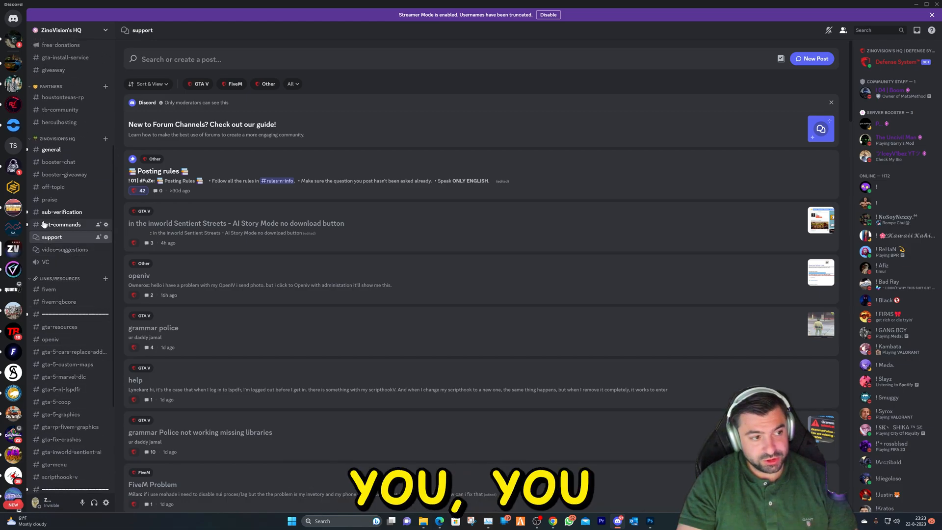
mouse_move(62, 212)
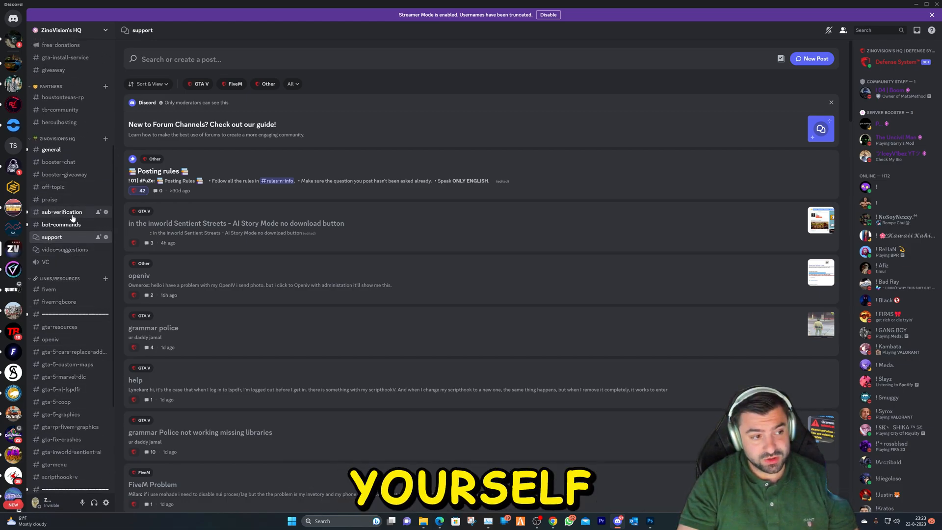
Return to the gta-rp-fivem-graphics guide and open the OpenIV website in Chrome
click(56, 401)
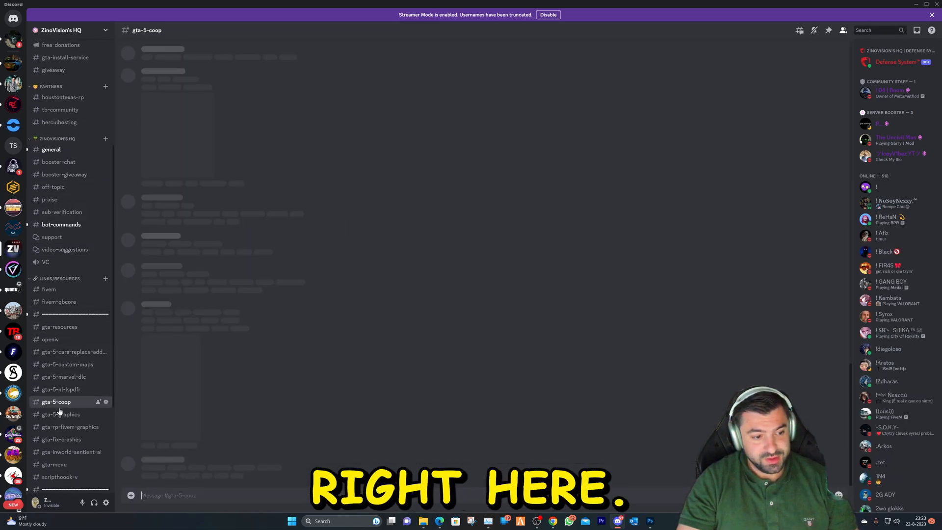
click(57, 401)
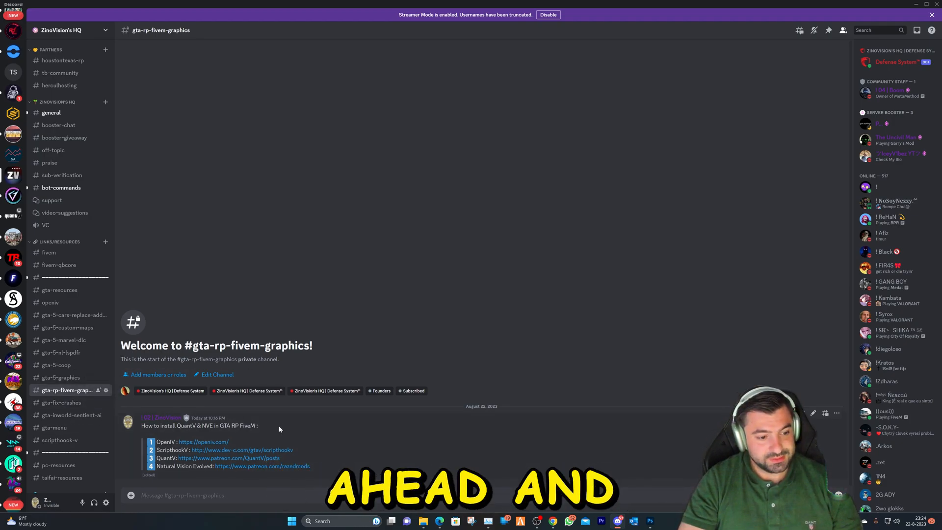
click(202, 441)
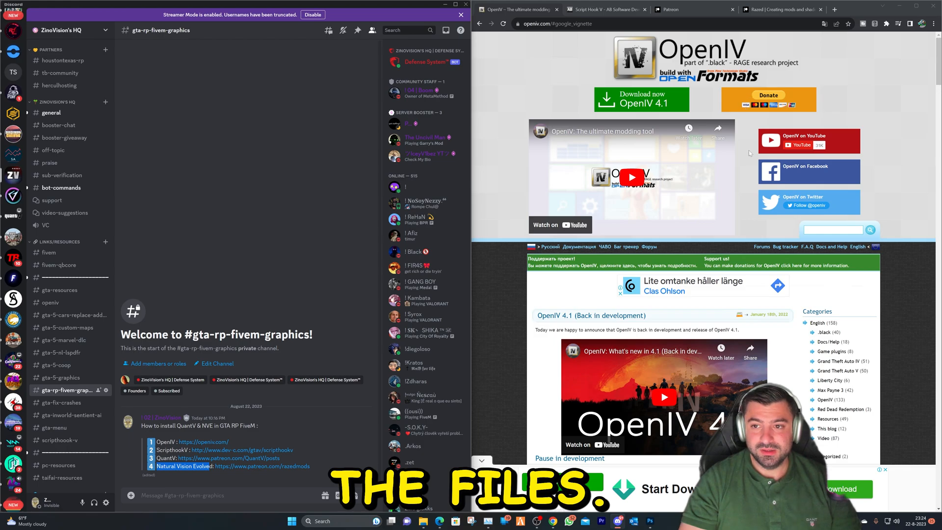
click(605, 9)
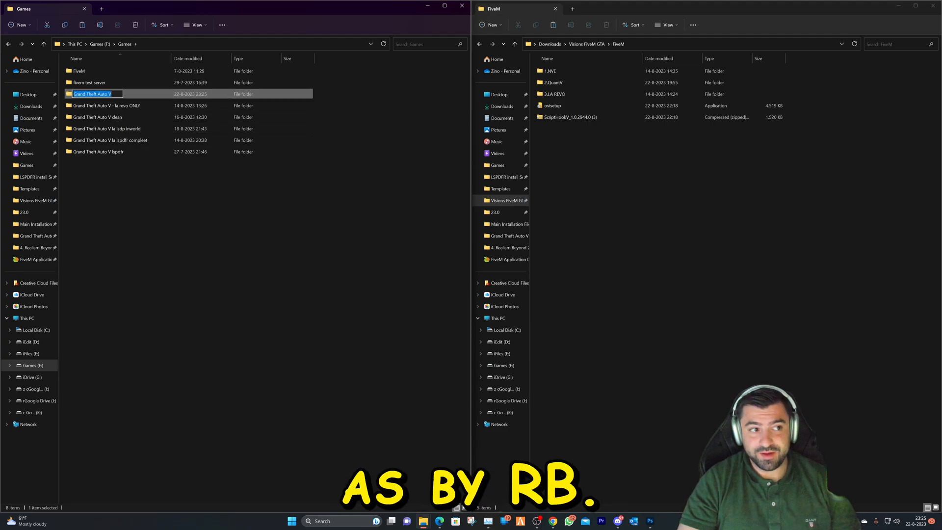
Revert the folder rename, open the Grand Theft Auto V folder, and select openivsetup in the downloads
text(fivem)
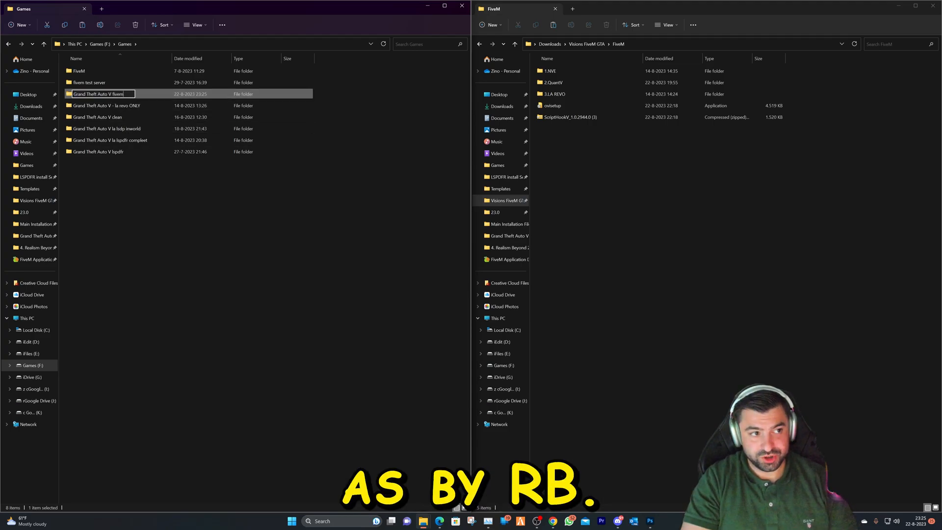
key(Return)
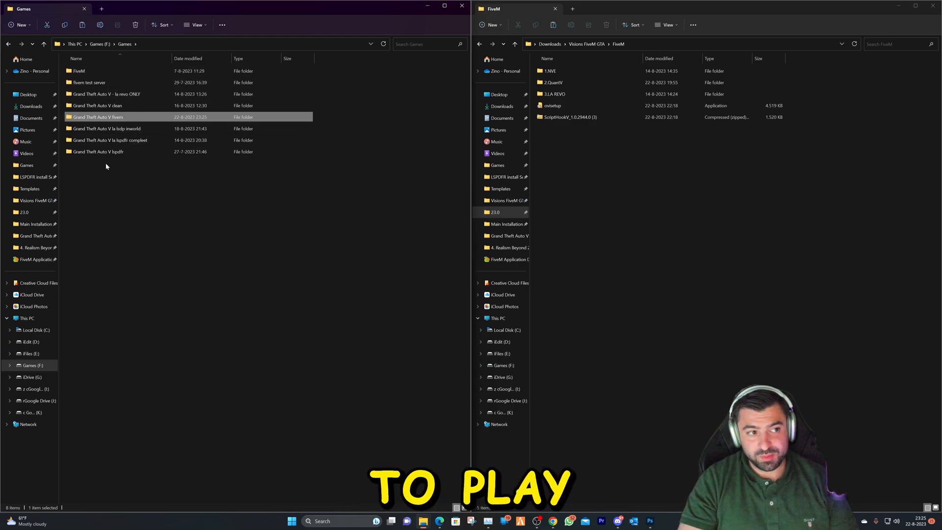
click(98, 116)
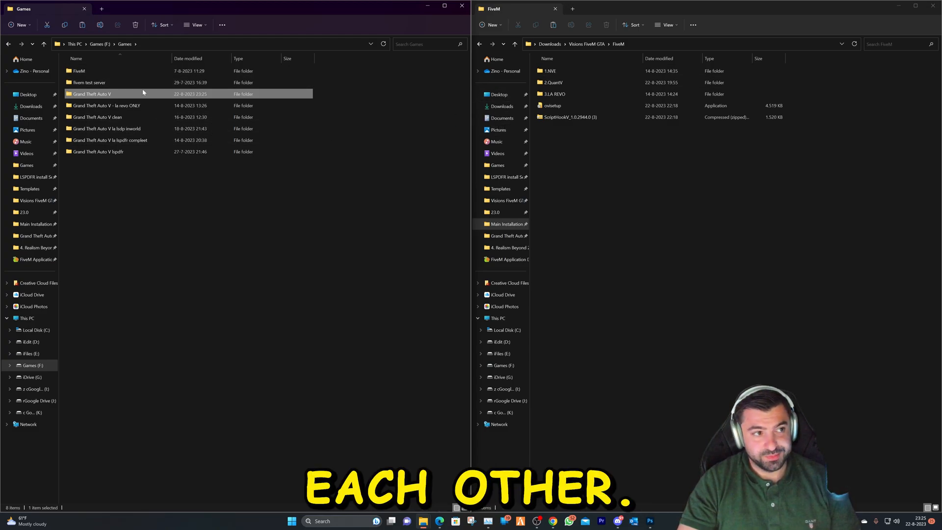
double_click(90, 94)
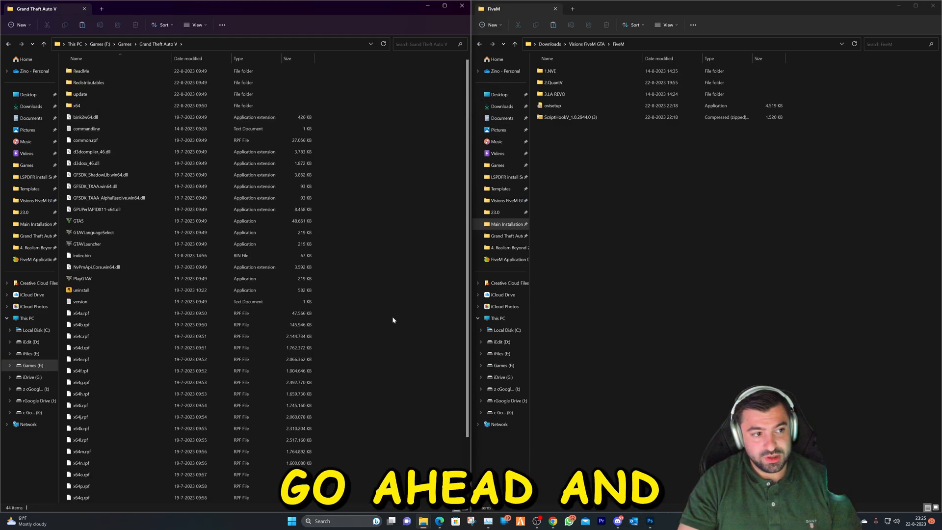
click(551, 105)
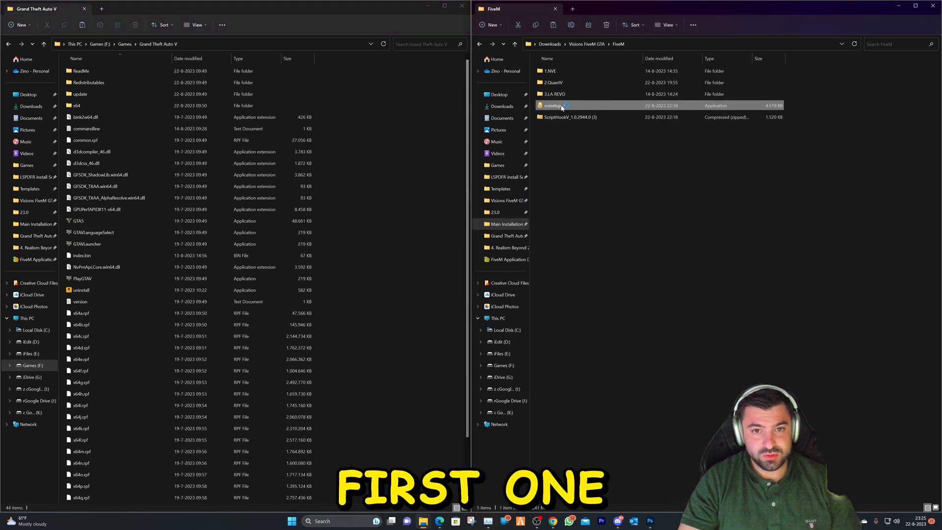
Install OpenIV with default options and open Grand Theft Auto V for Windows
double_click(551, 105)
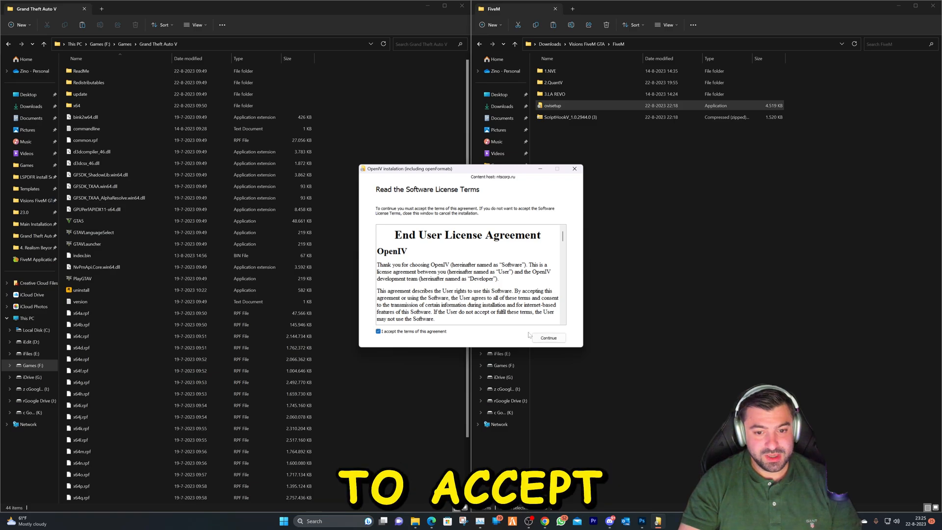
click(548, 337)
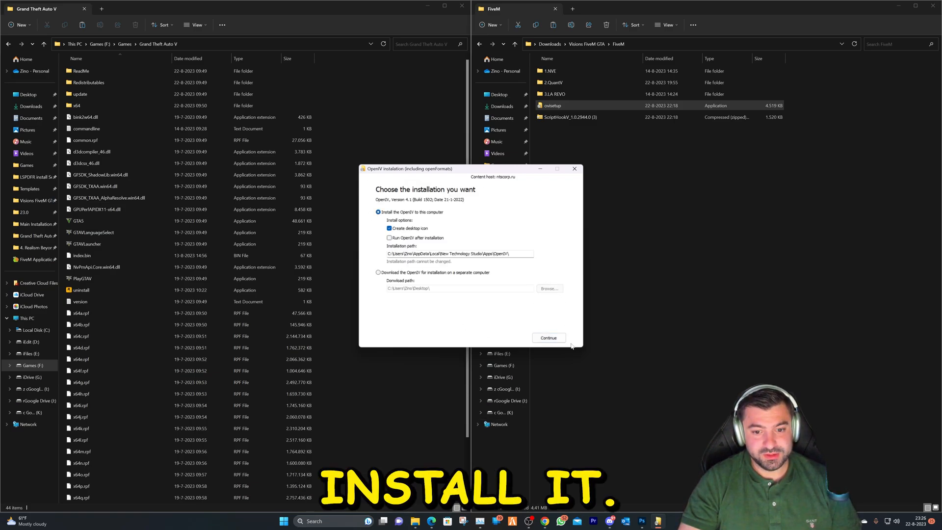
click(574, 169)
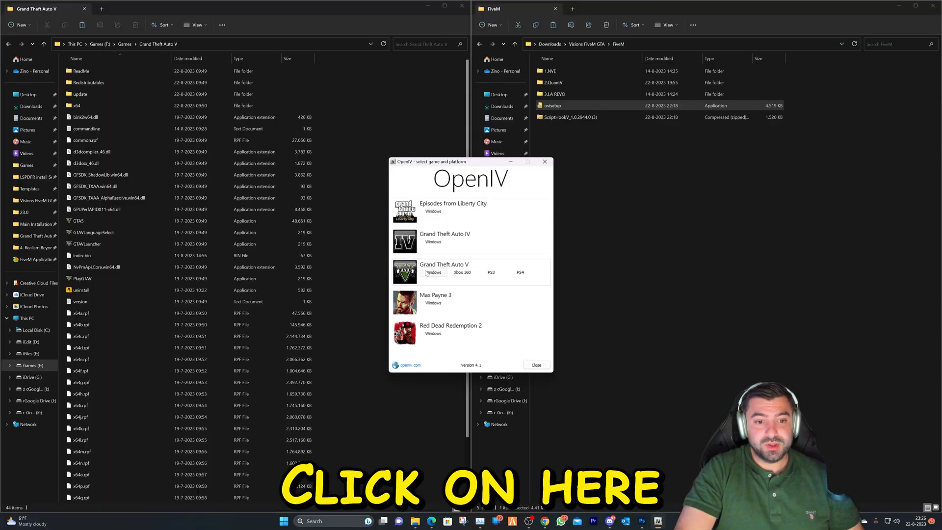
click(433, 272)
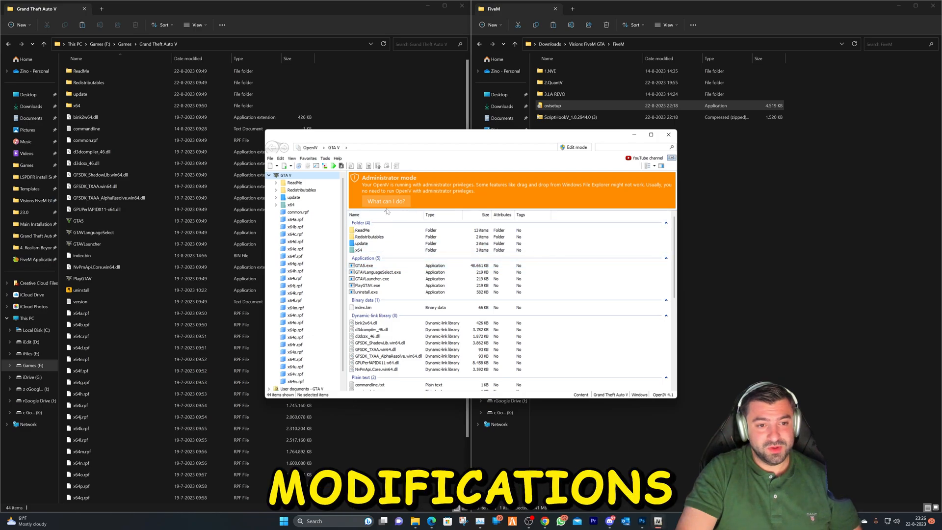
Review the administrator mode notice and bring up the ASI Manager
click(385, 200)
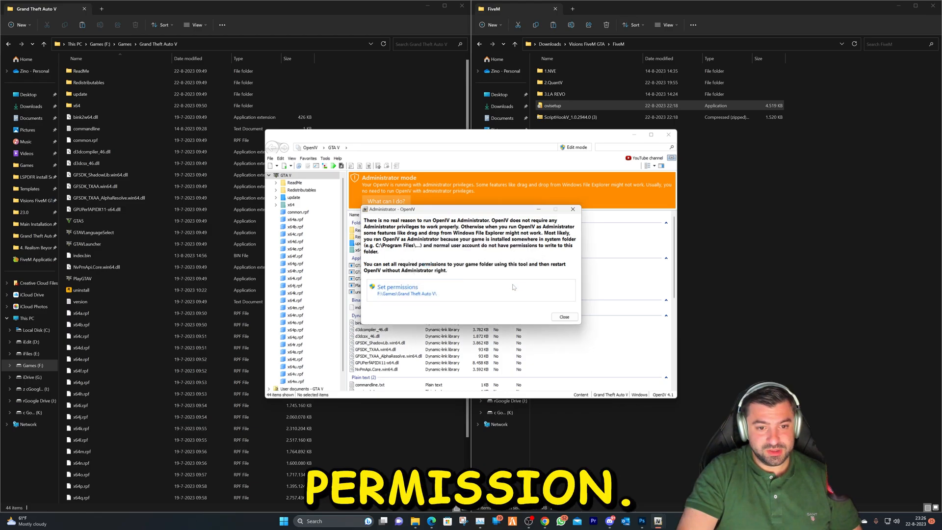
click(325, 158)
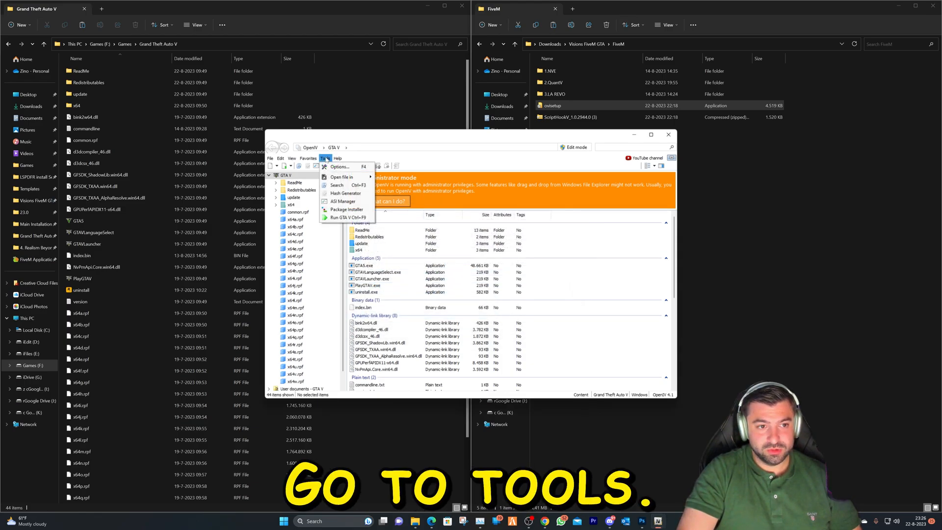
click(345, 200)
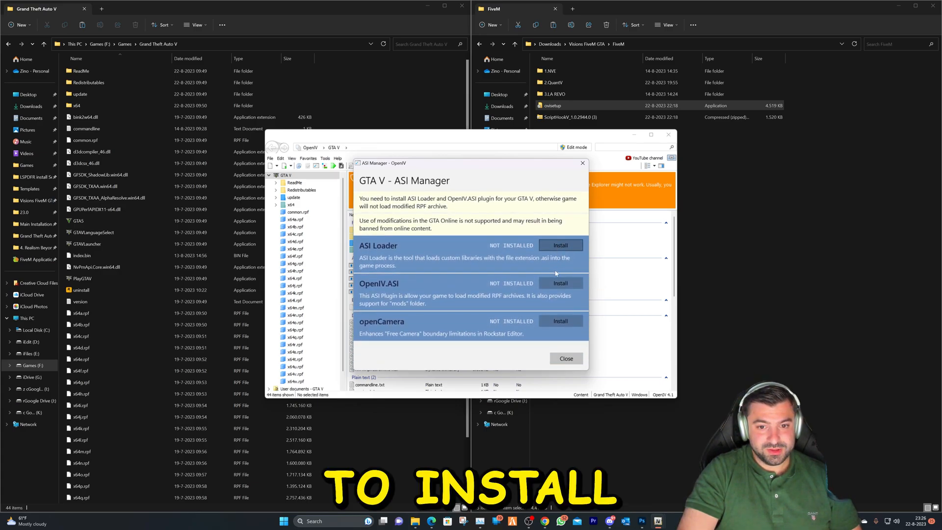
Install ASI Loader, OpenIV.ASI with a new mods folder, and openCamera, then close OpenIV
click(559, 245)
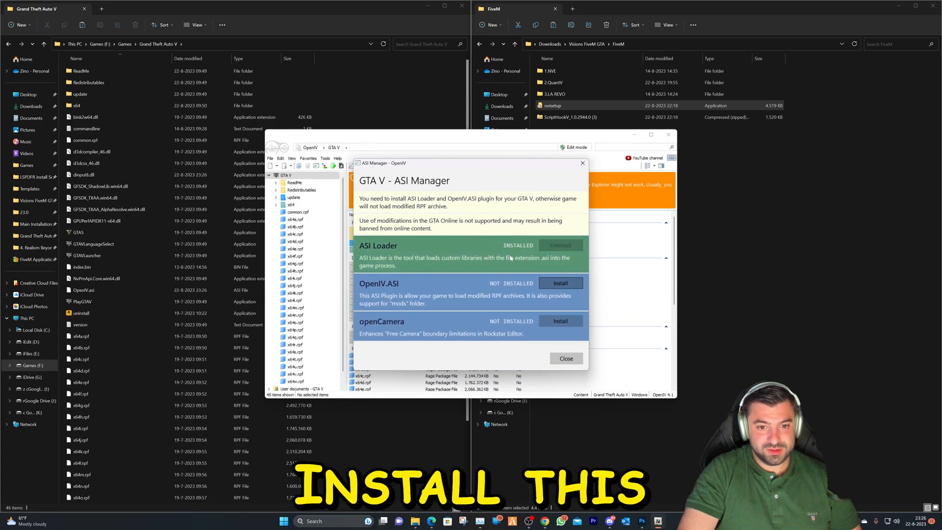
click(560, 283)
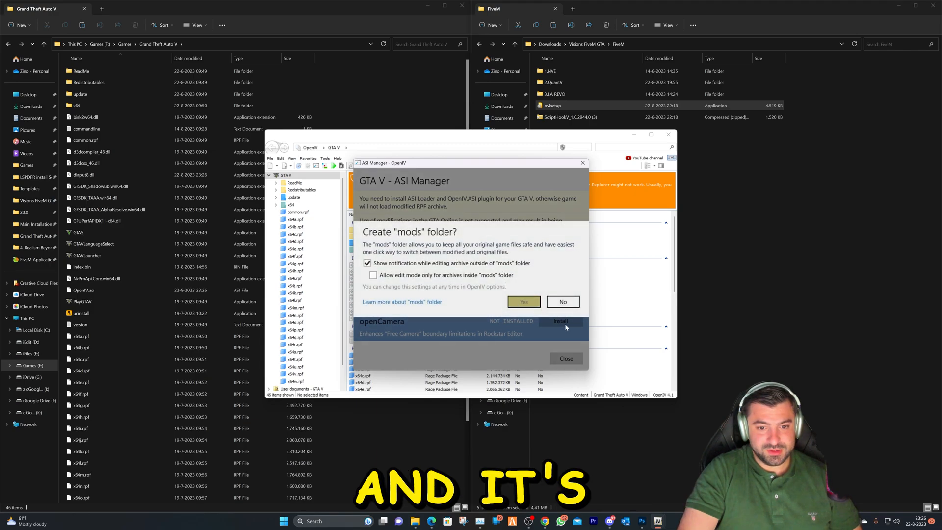
click(523, 301)
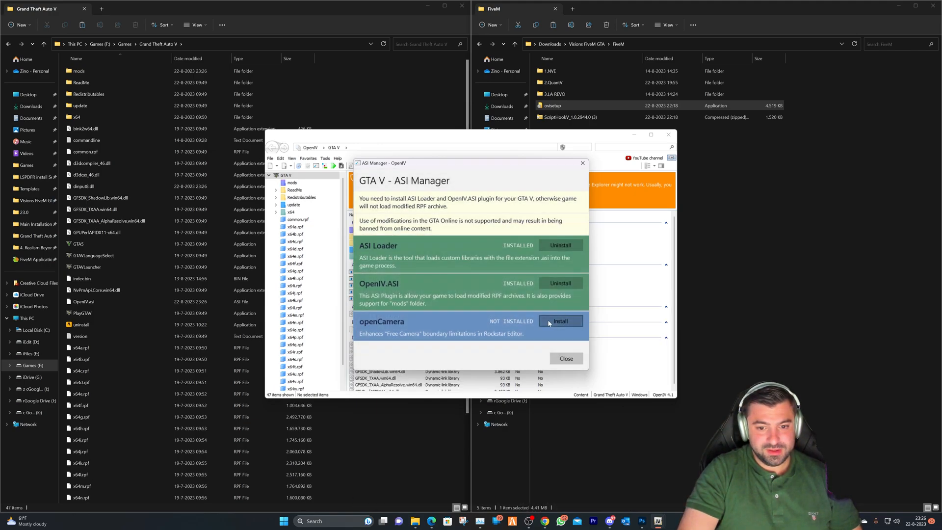
click(565, 358)
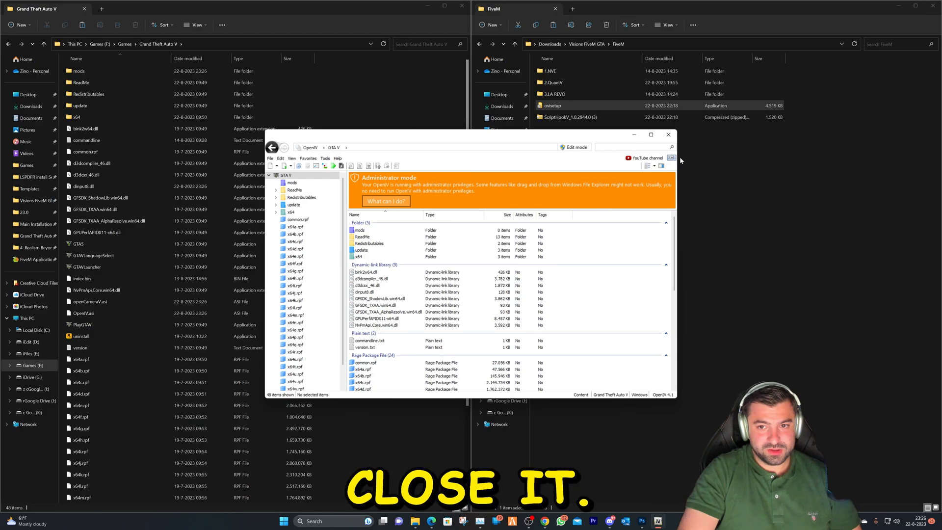
click(668, 134)
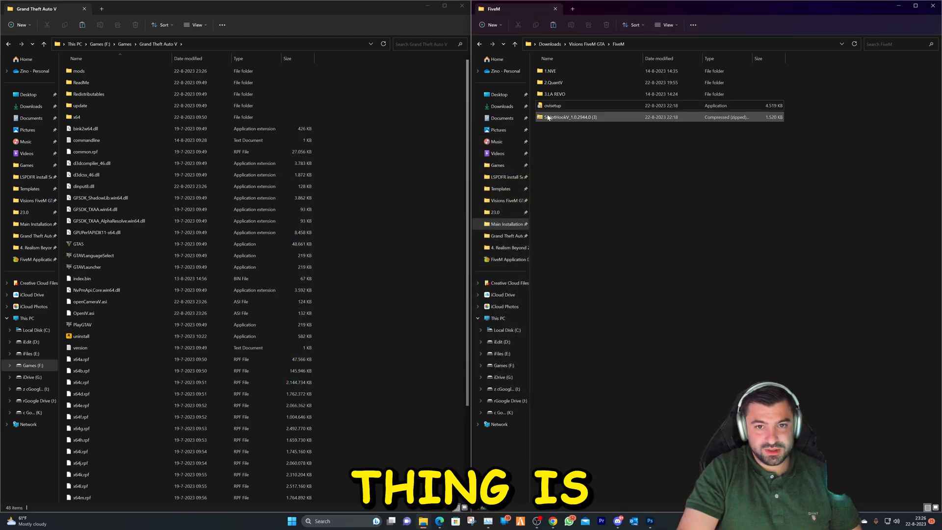
Copy the ScriptHookV DLLs from the archive's bin folder and go back up to the FiveM downloads
double_click(568, 117)
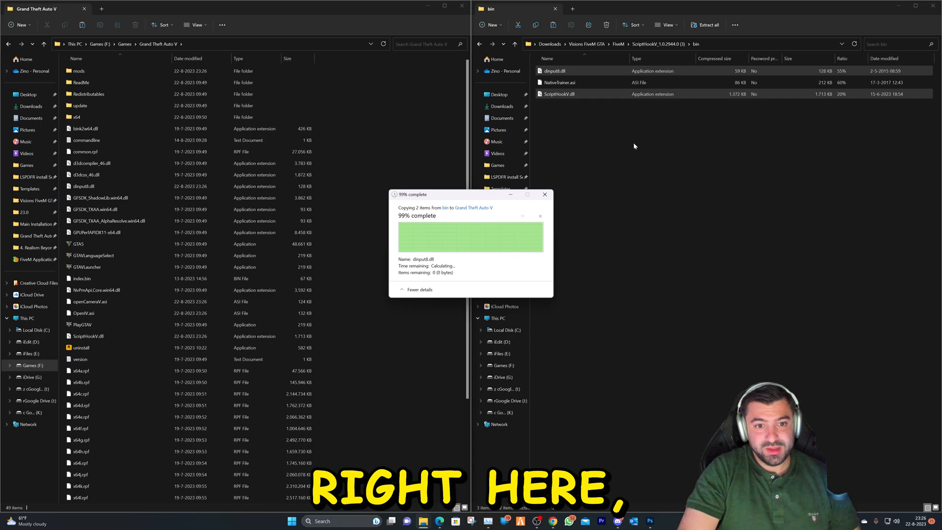
click(478, 45)
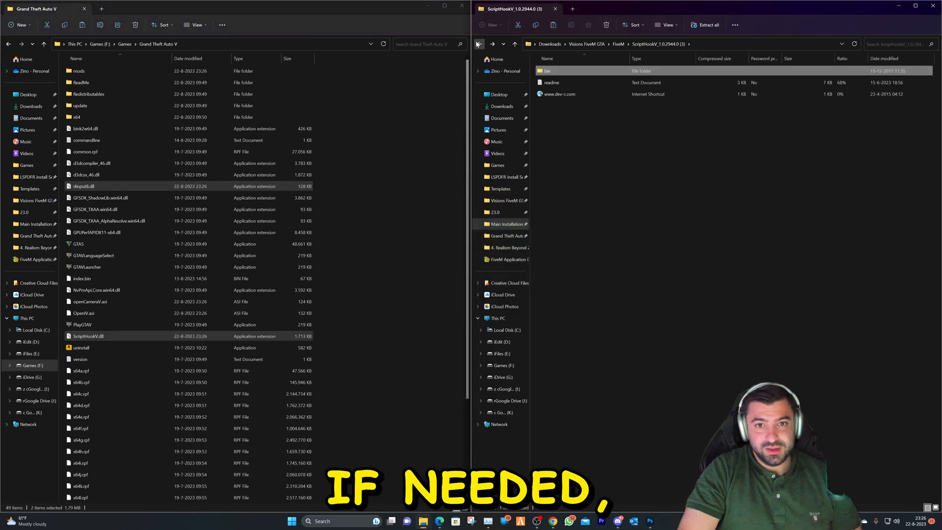
click(478, 44)
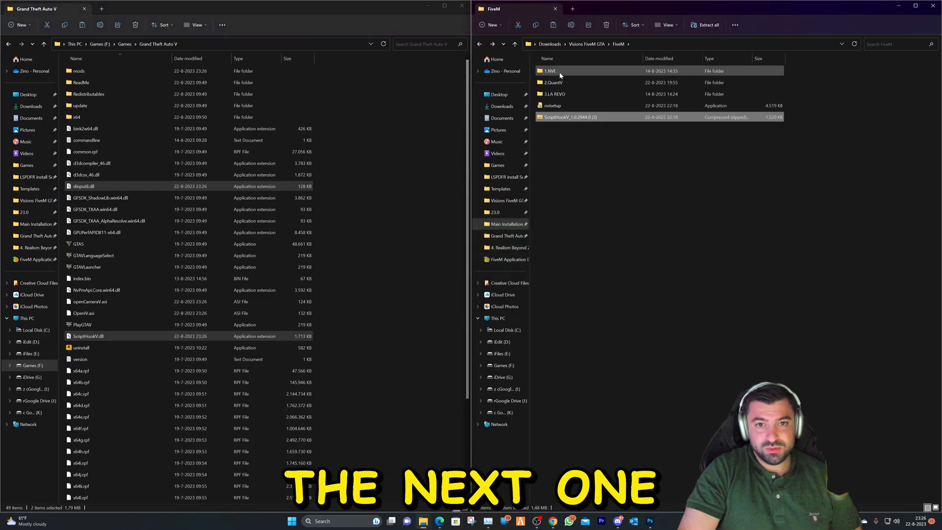
Open 1.NVE > NVE - FiveM Package > Main Package to show its mods and plugins
double_click(548, 70)
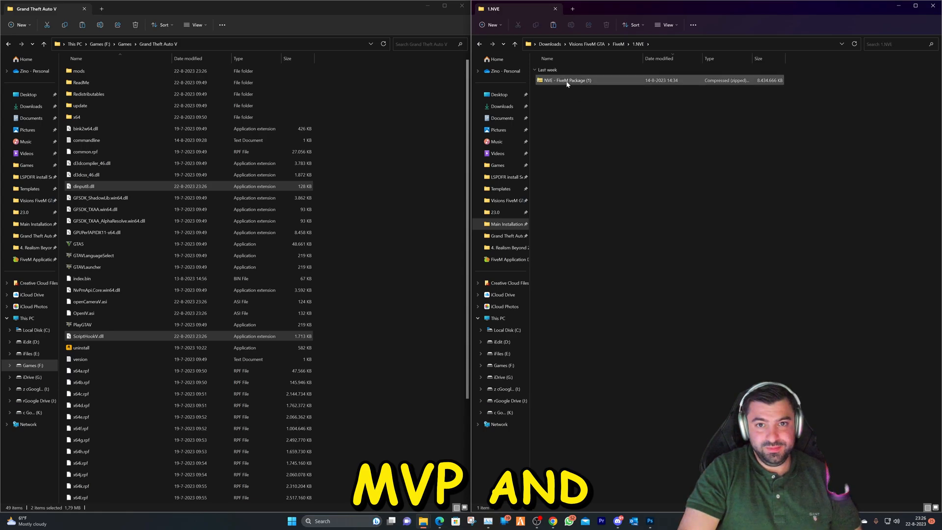
double_click(566, 79)
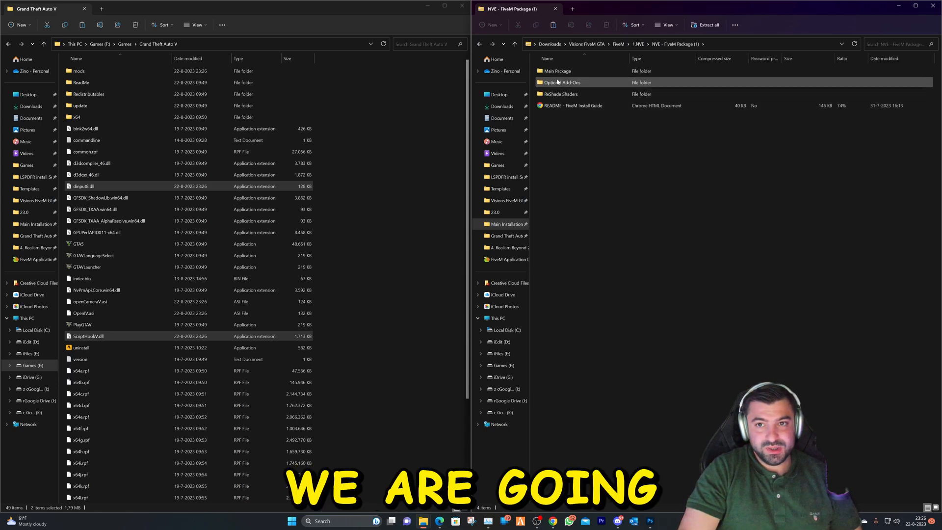
click(557, 71)
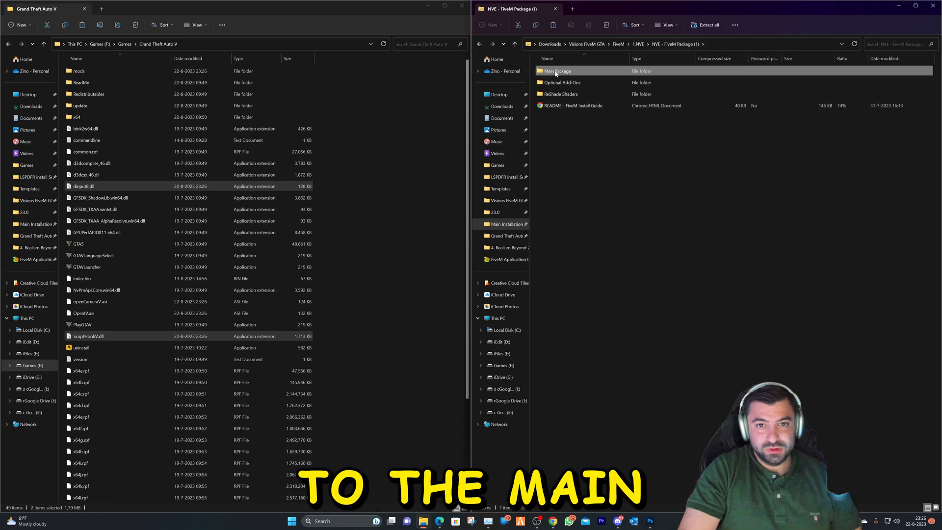
double_click(556, 71)
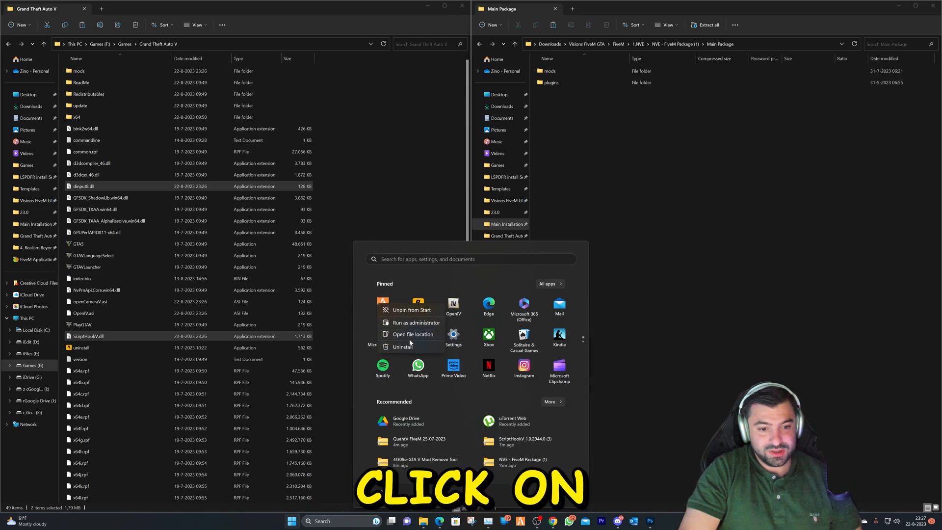
Locate FiveM Application Data via the shortcut's file location and copy mods and plugins into it
click(413, 334)
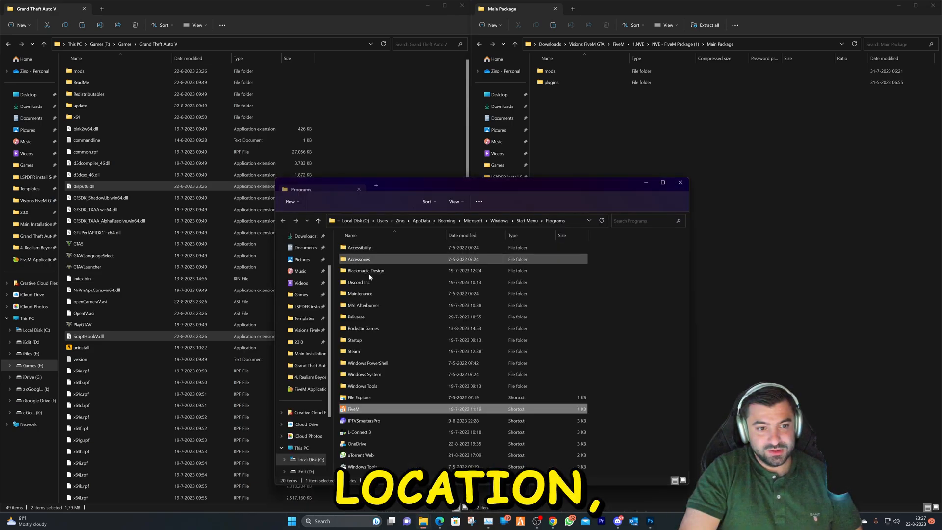
right_click(354, 408)
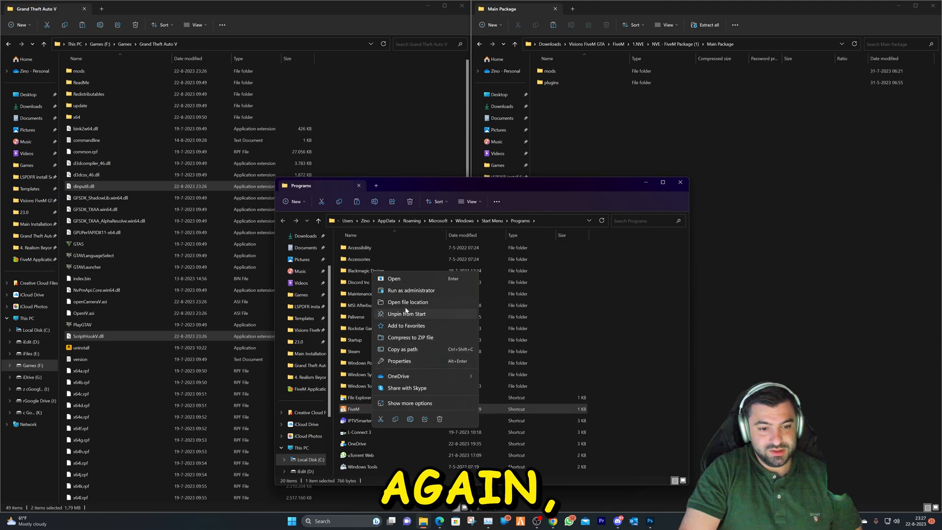
click(408, 301)
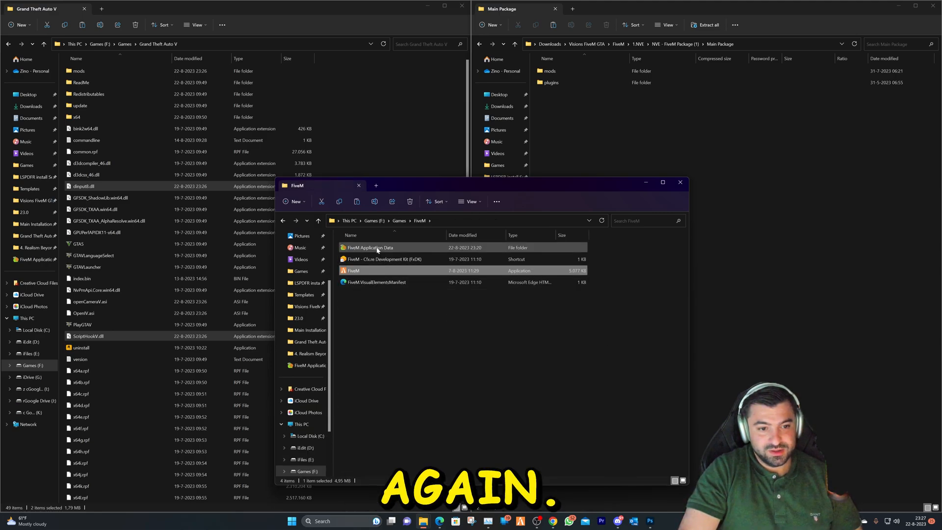
double_click(370, 248)
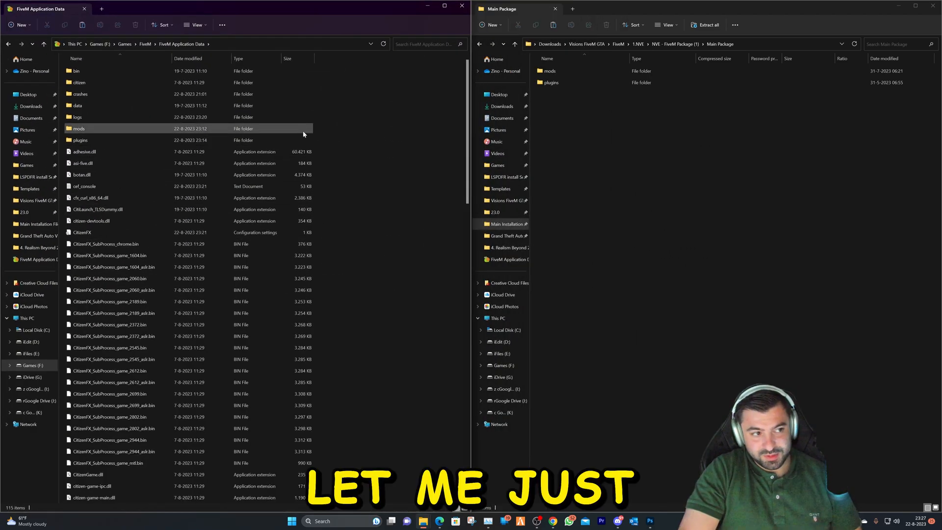
click(81, 140)
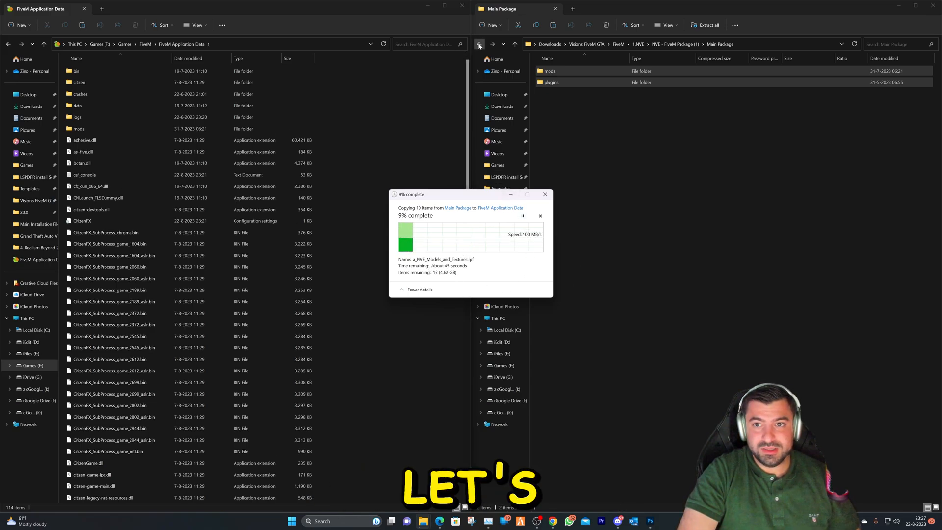
Add the Brighter Emergency Lights and Animated Gas Stations add-ons to FiveM's mods folder
click(479, 44)
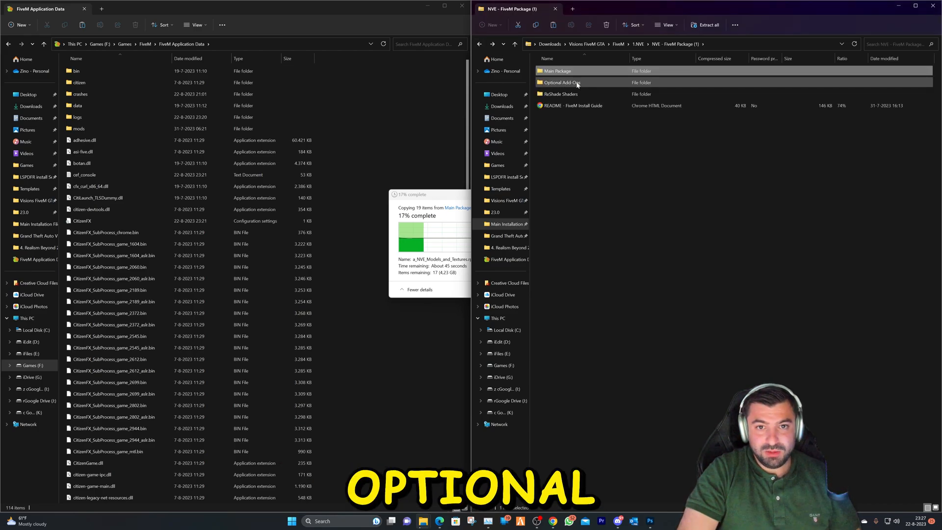
double_click(559, 82)
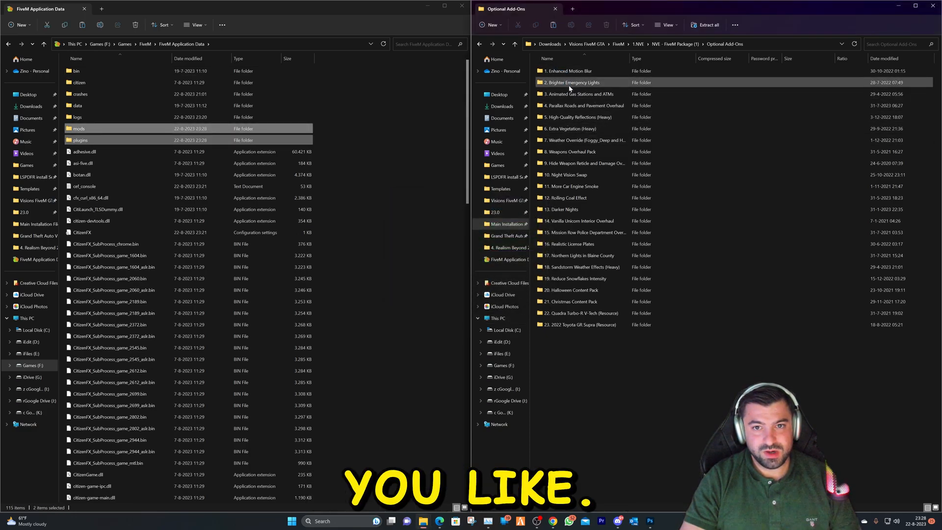
double_click(570, 82)
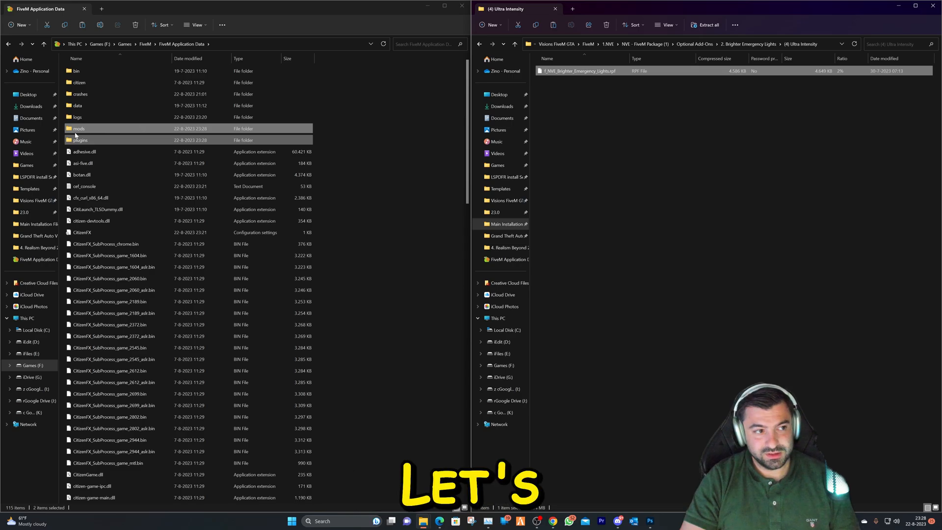
double_click(79, 127)
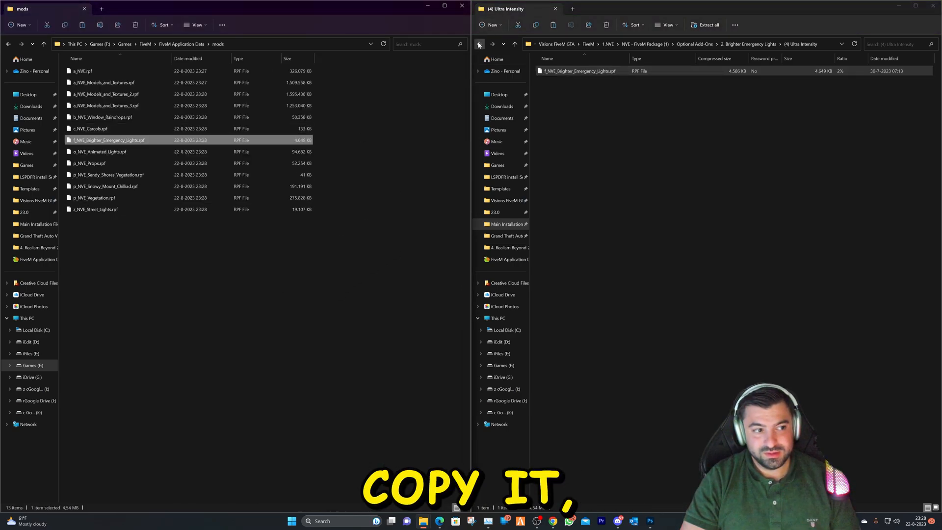
click(479, 44)
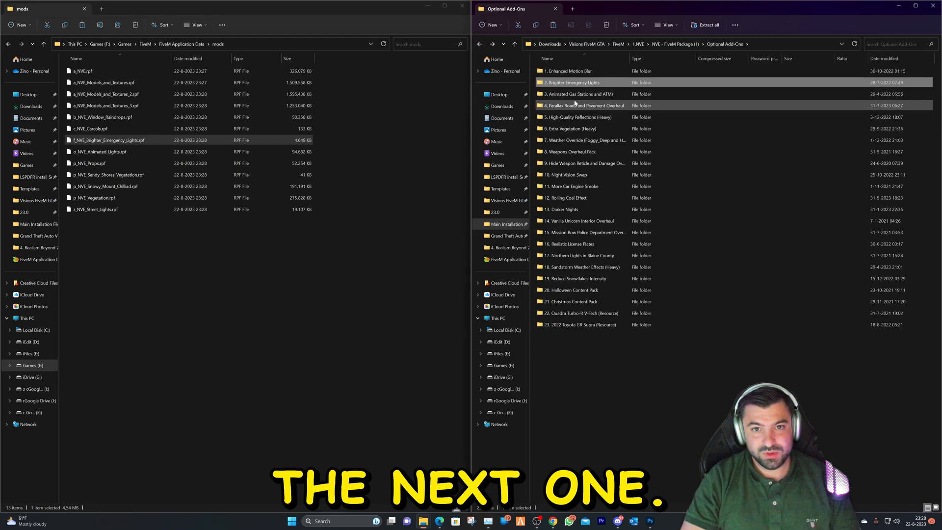
double_click(579, 94)
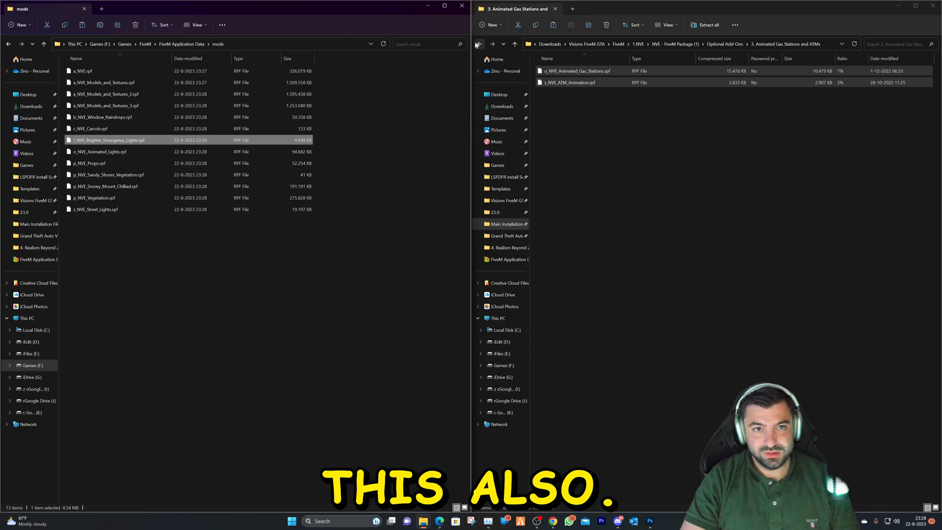
click(479, 43)
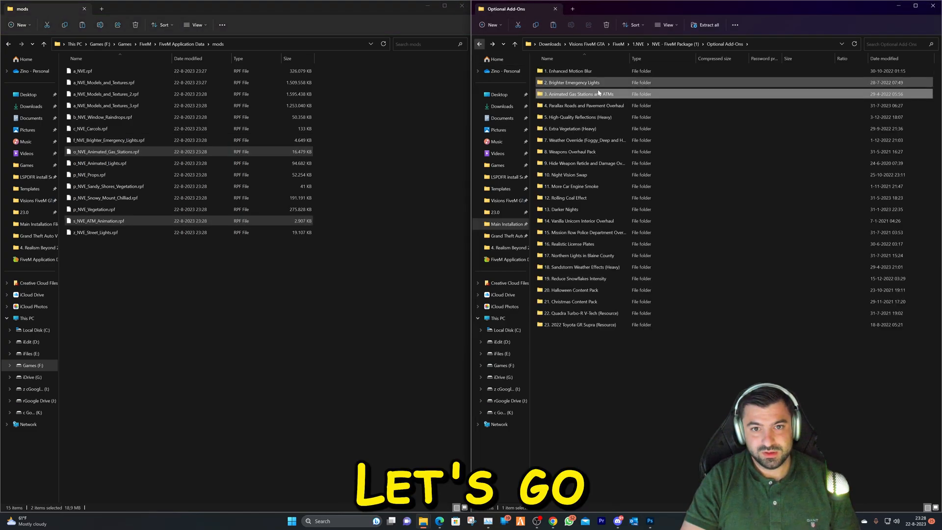
Add the Parallax Roads, High-Quality Reflections plugins and Extra Vegetation add-ons to FiveM Application Data
click(581, 105)
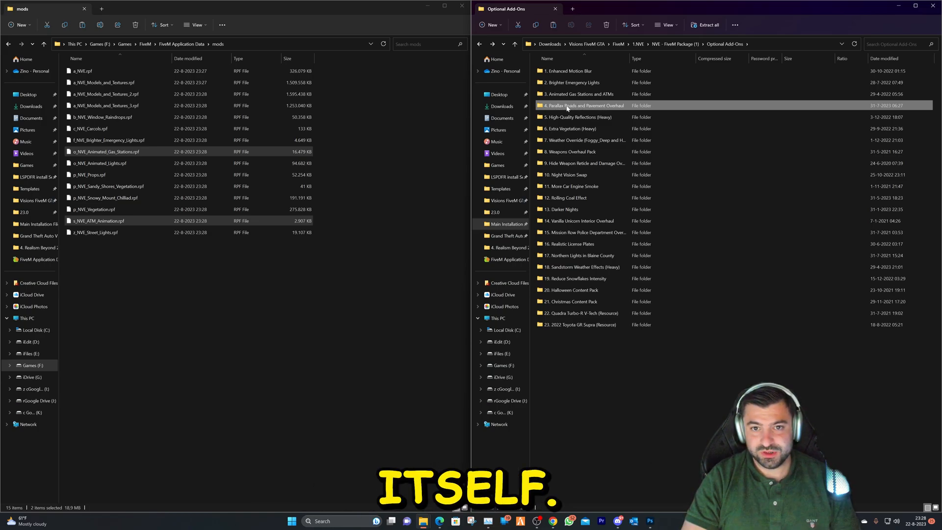
double_click(576, 117)
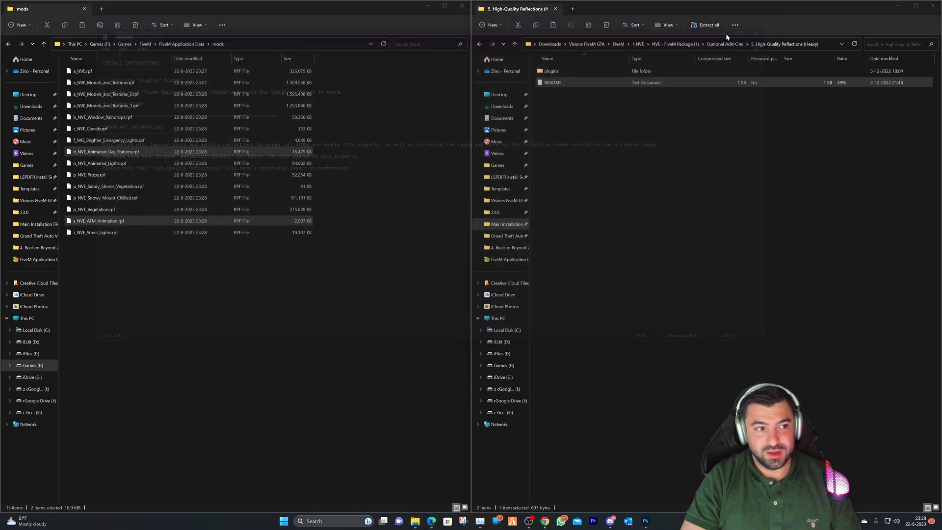
click(181, 44)
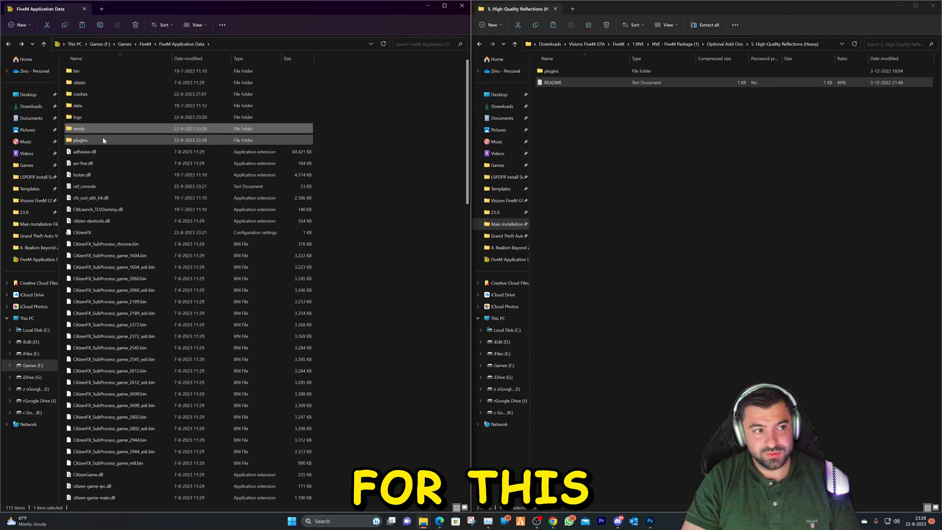
double_click(80, 140)
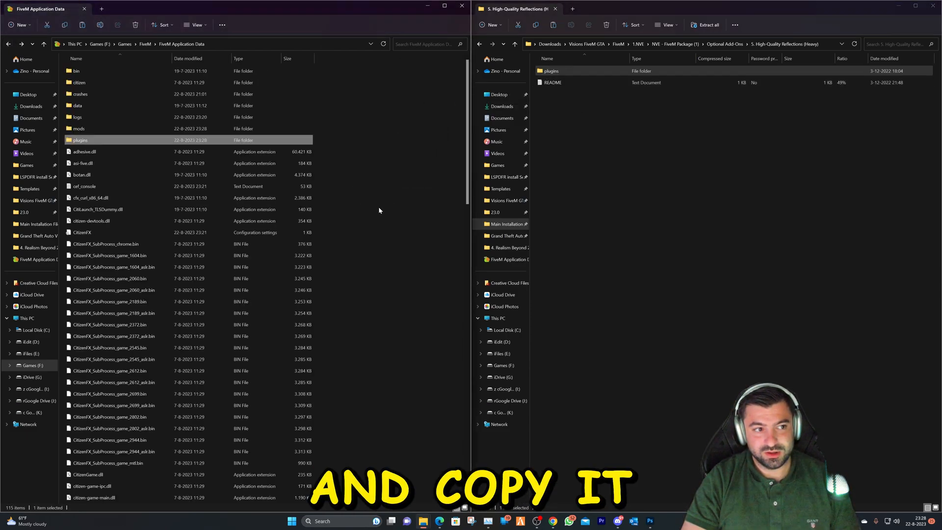
double_click(551, 71)
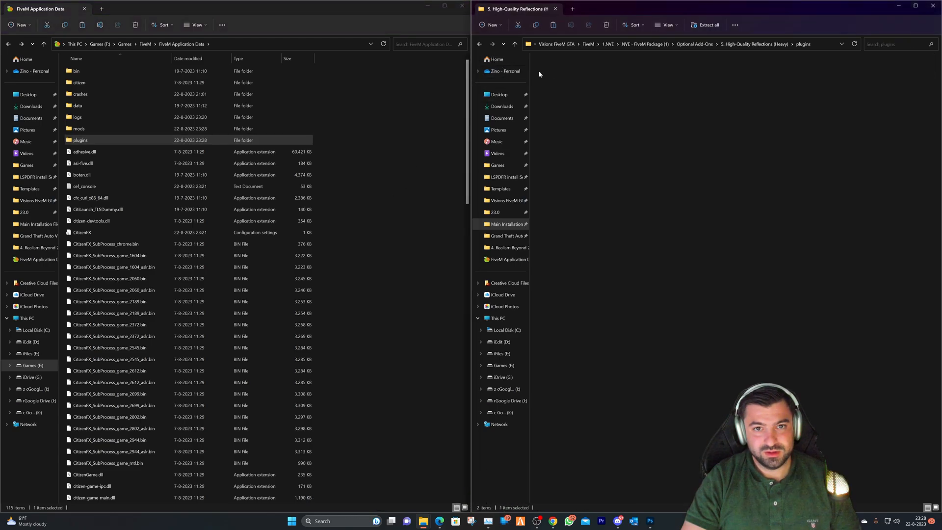
click(478, 45)
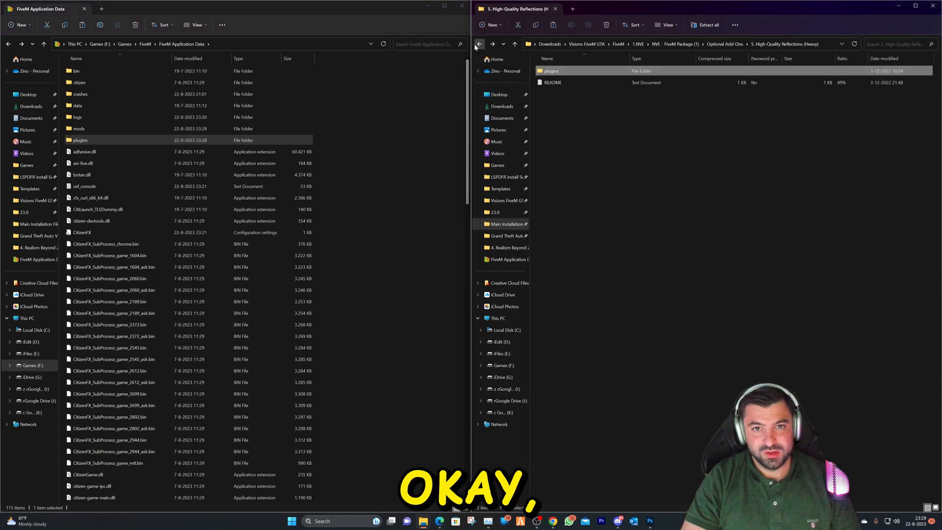
click(479, 43)
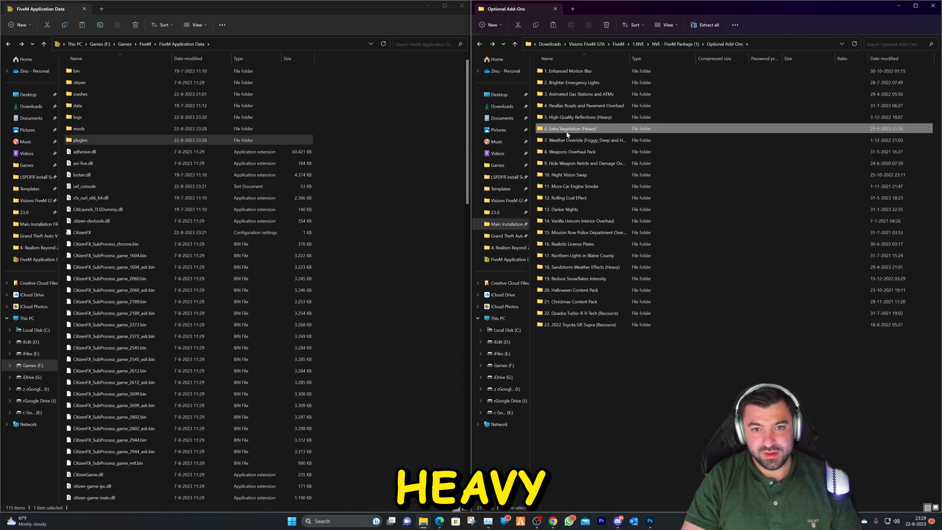
double_click(574, 128)
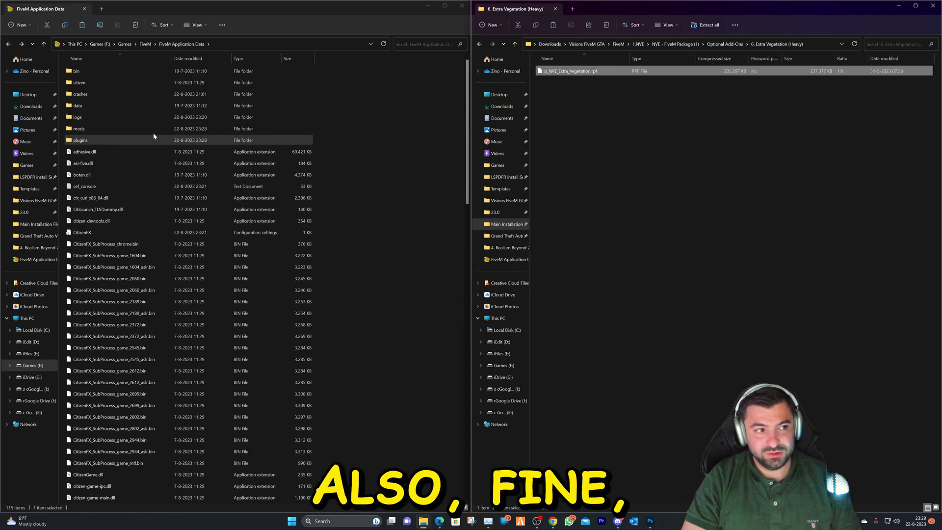
double_click(78, 141)
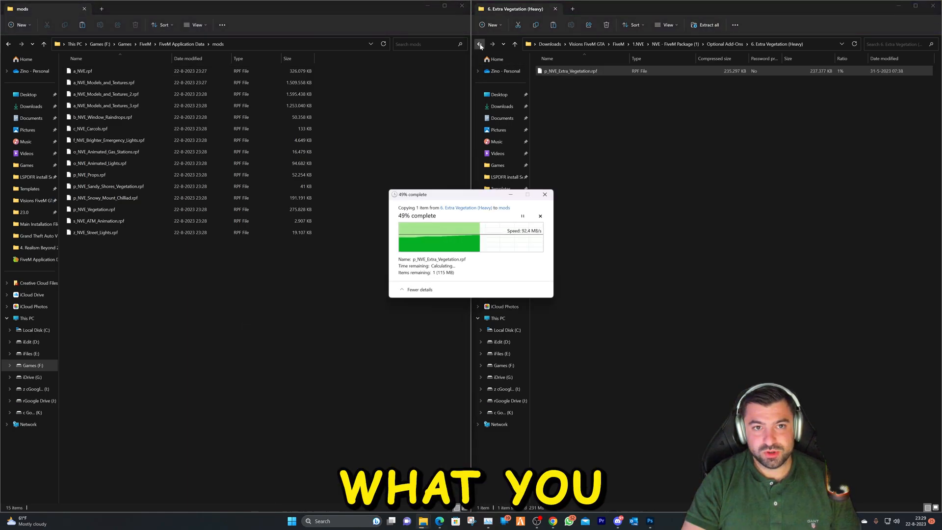
click(480, 44)
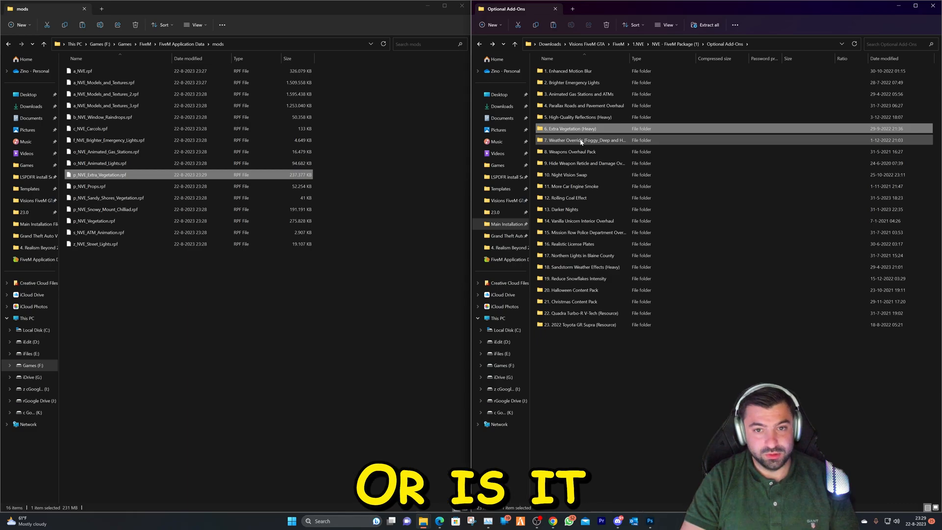
mouse_move(586, 147)
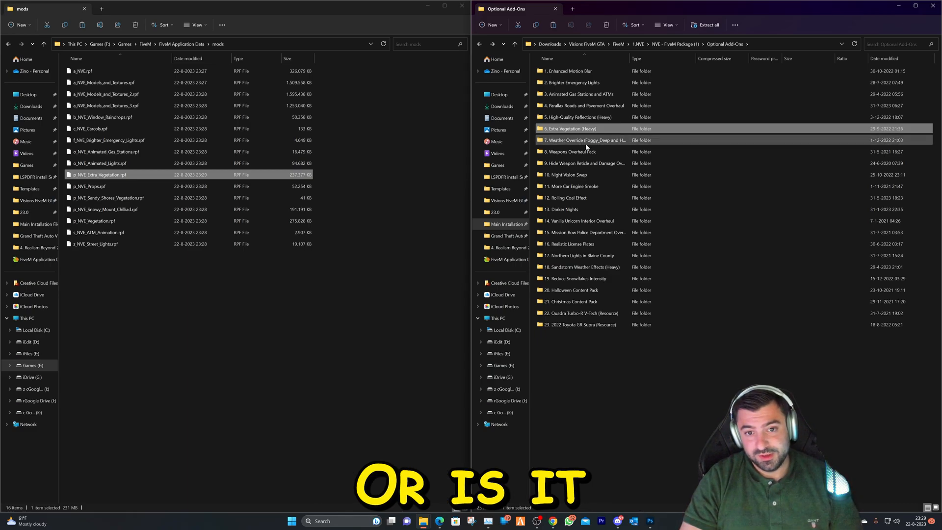
Add the Weapons Overhaul Pack and More Car Engine Smoke files to the mods folder
click(569, 151)
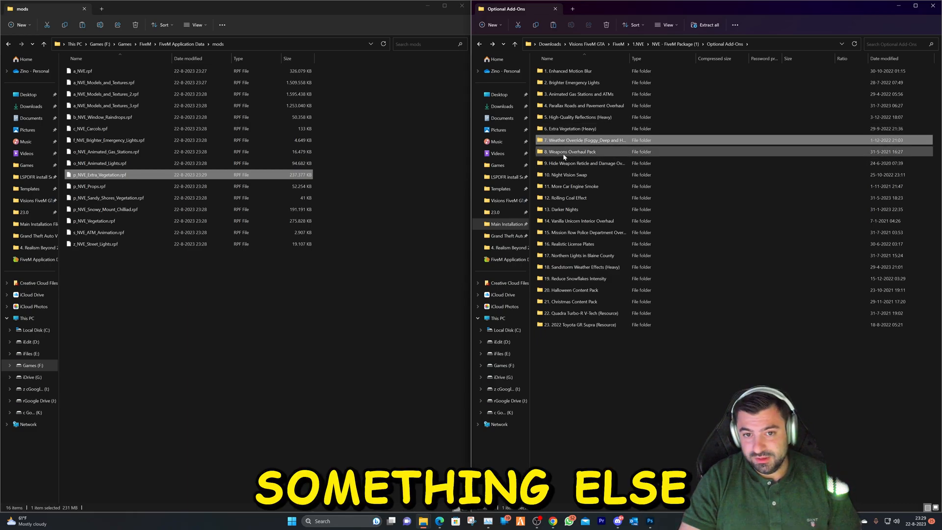
double_click(569, 151)
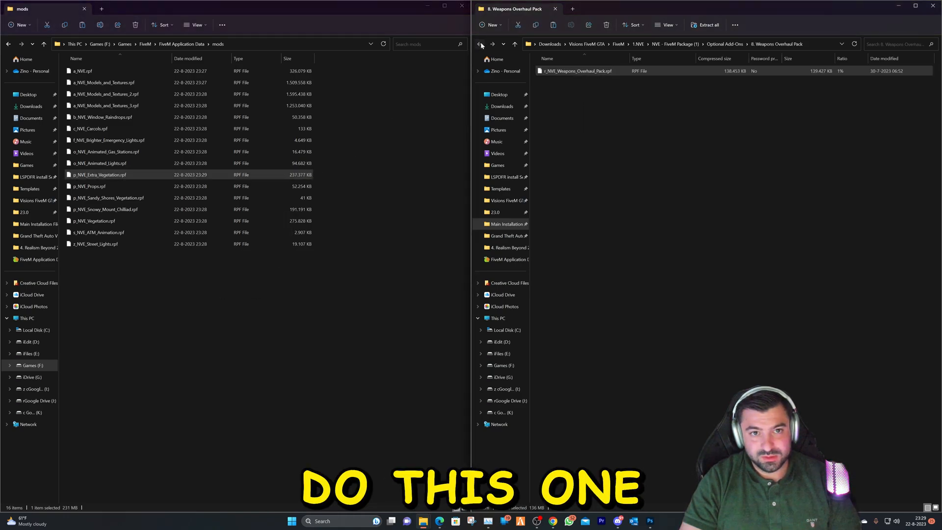
click(480, 44)
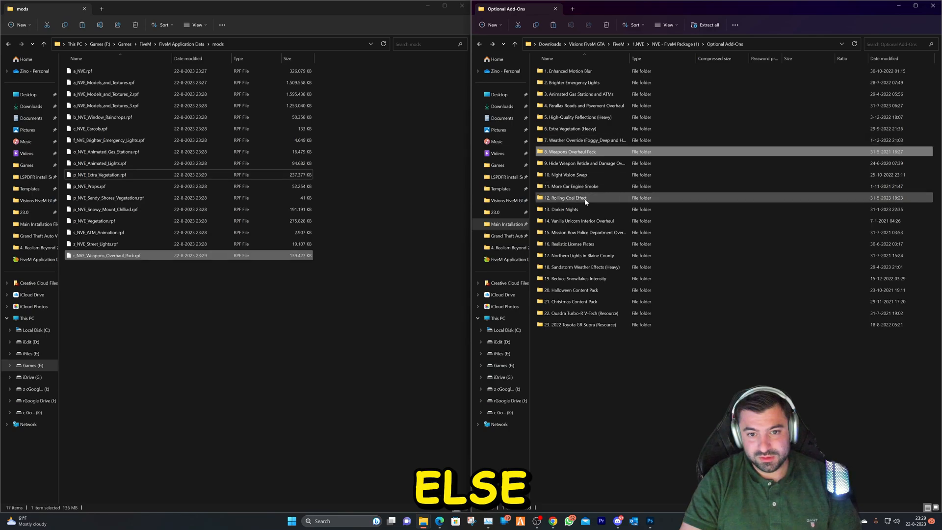
double_click(572, 186)
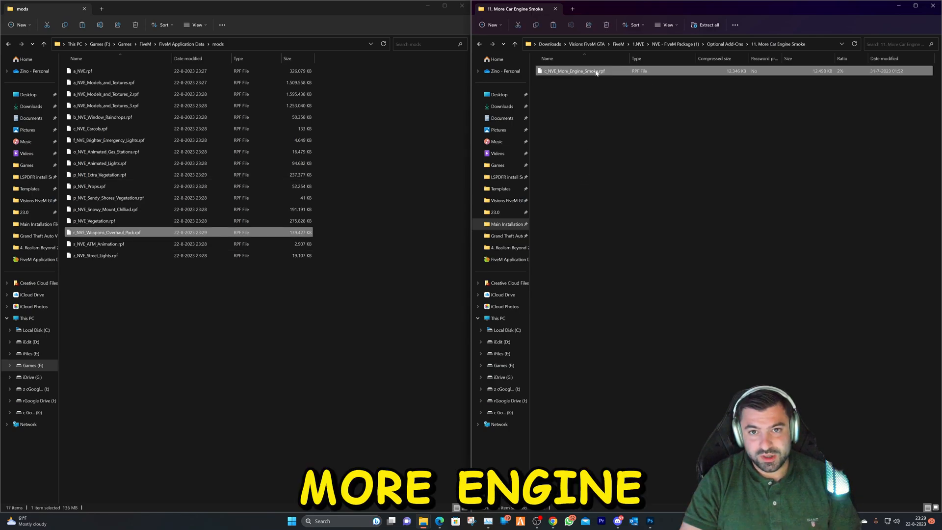
click(480, 44)
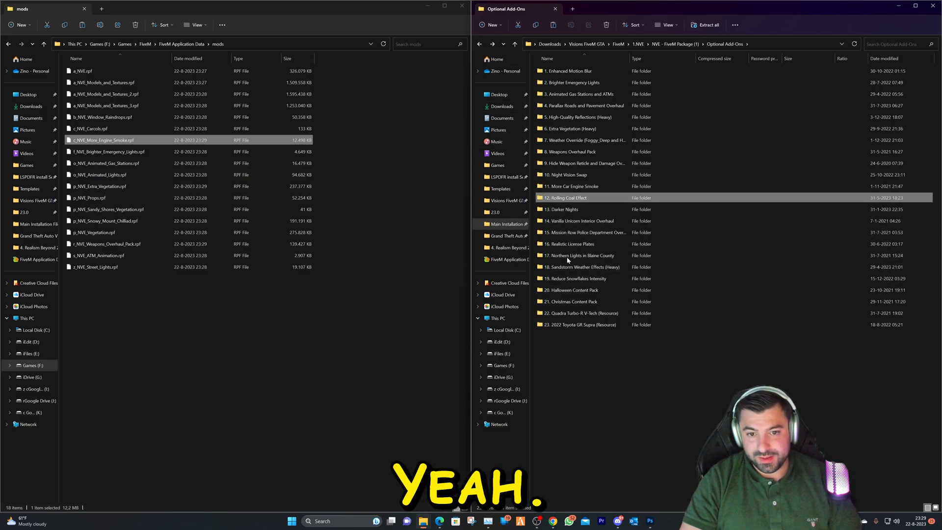
mouse_move(590, 328)
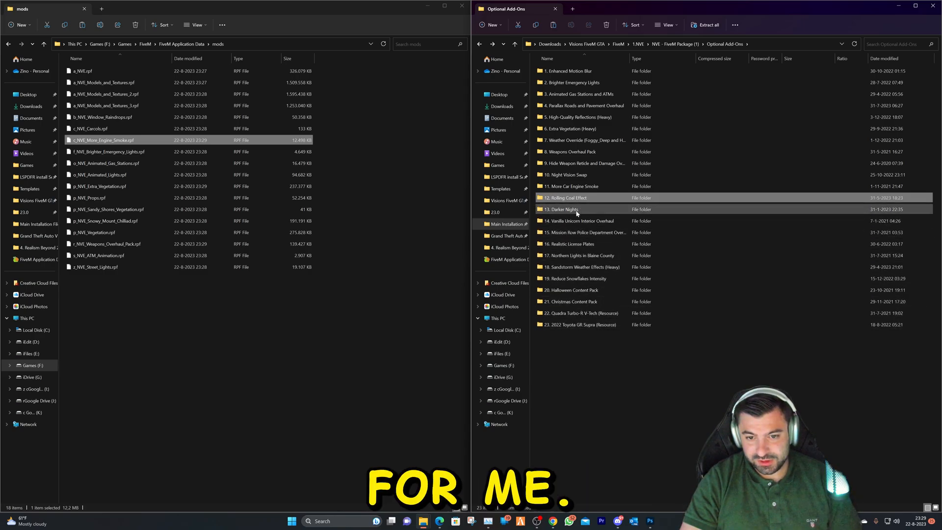
Add the Northern Lights and Realistic License Plates files, then go up to the NVE package
double_click(582, 256)
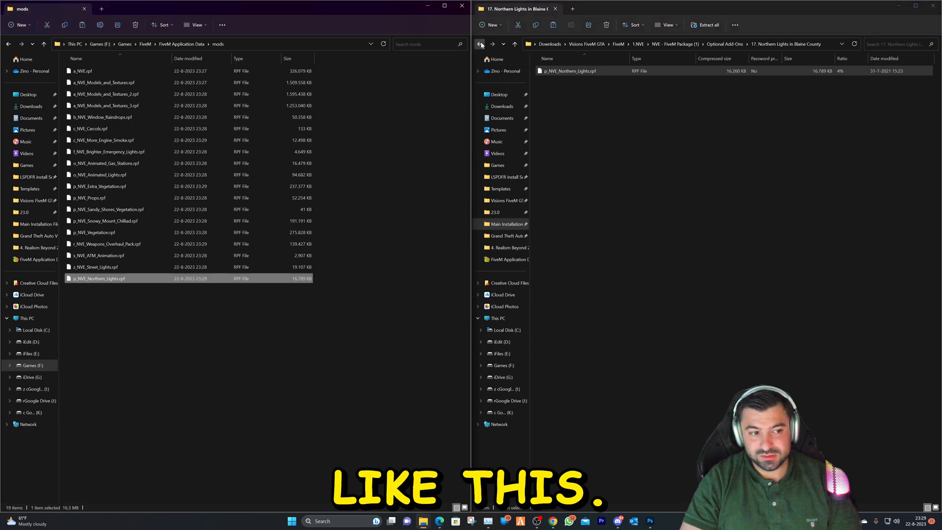
click(480, 44)
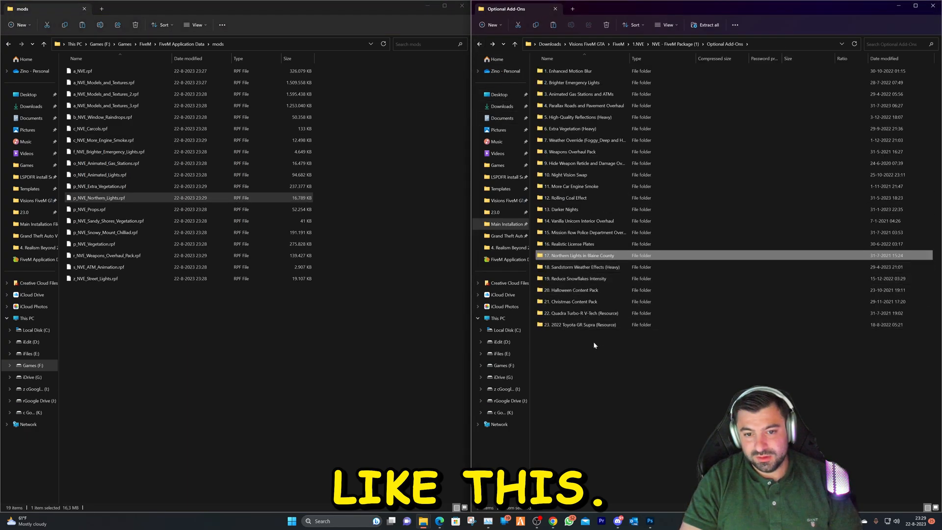
double_click(583, 244)
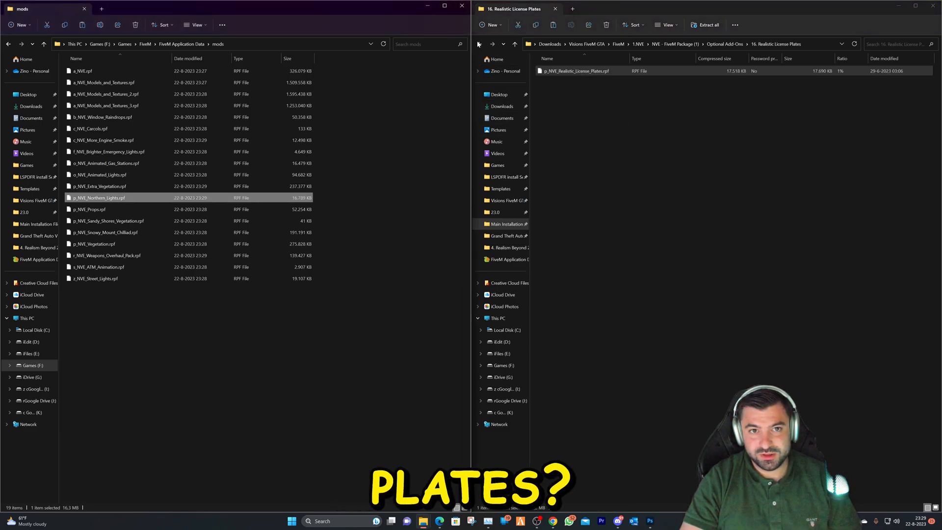
click(479, 43)
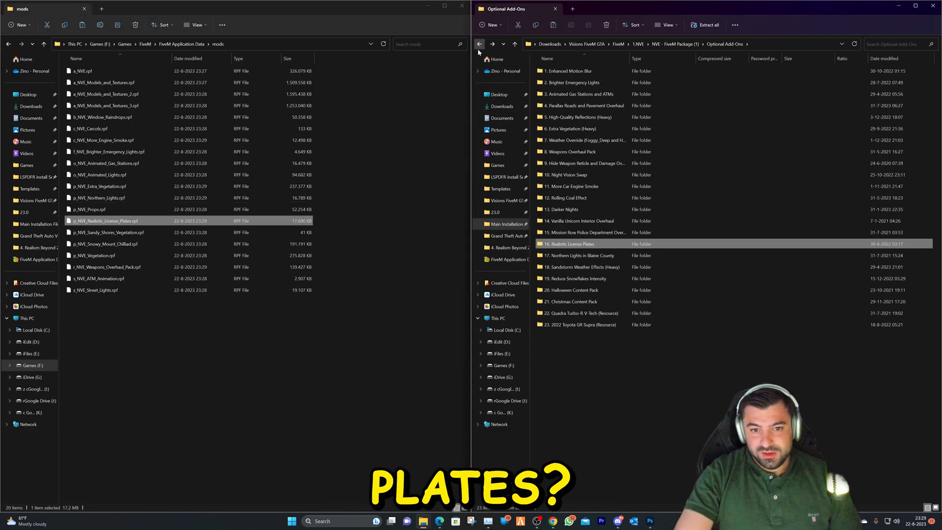
click(480, 44)
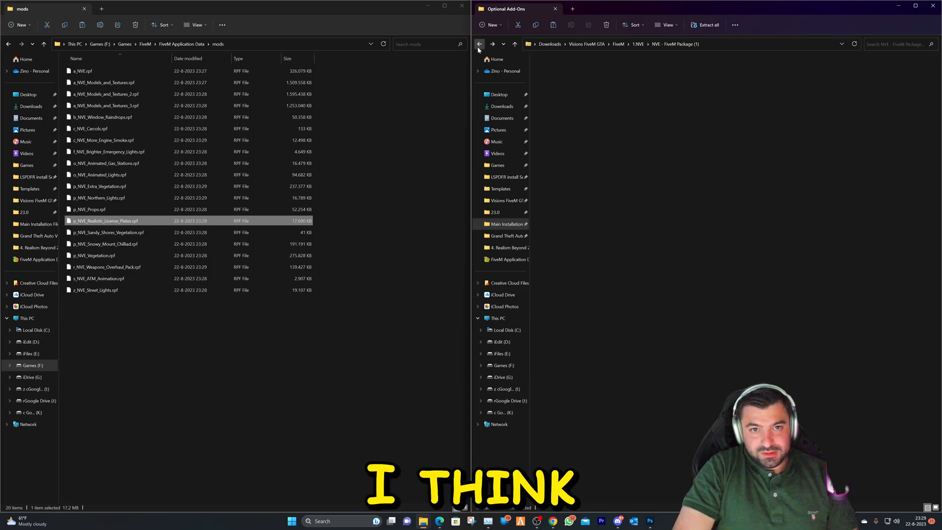
click(479, 44)
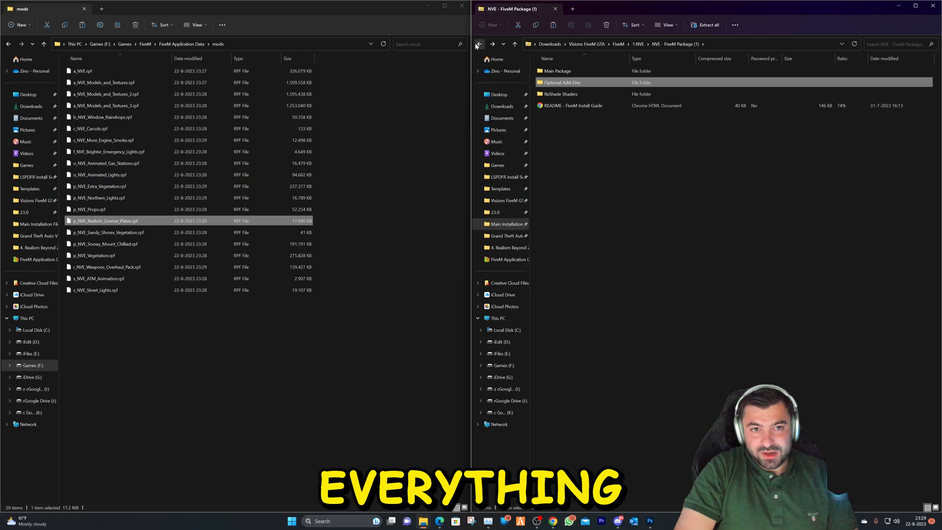
Copy QuantV's _Install > 1_FiveM.app contents into FiveM Application Data
click(479, 44)
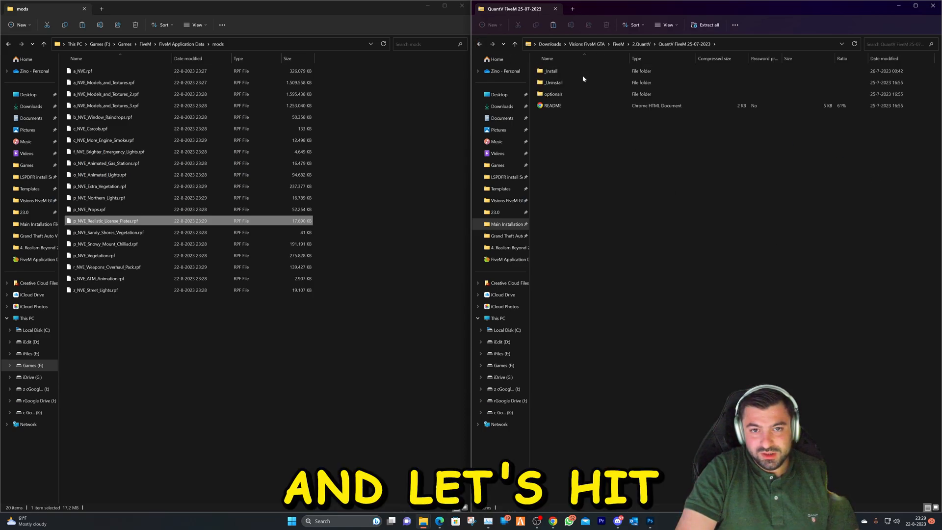
double_click(551, 71)
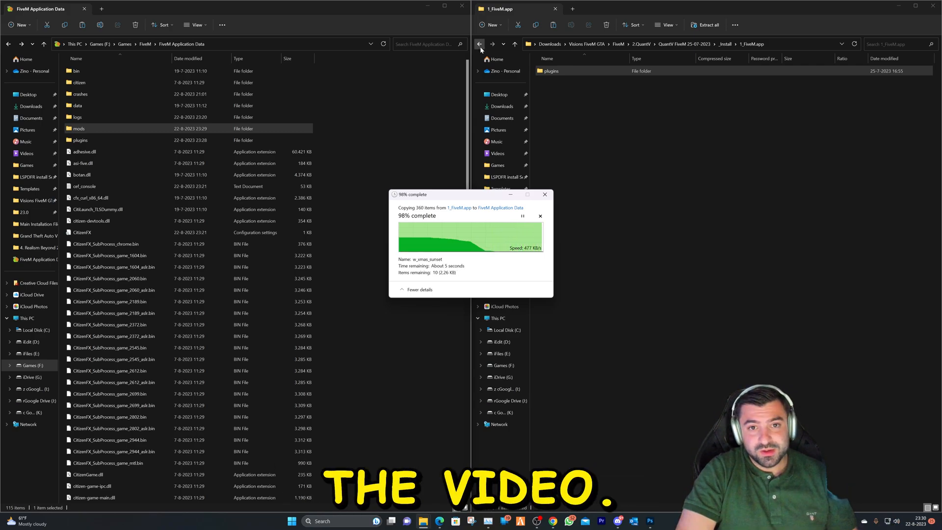
click(479, 44)
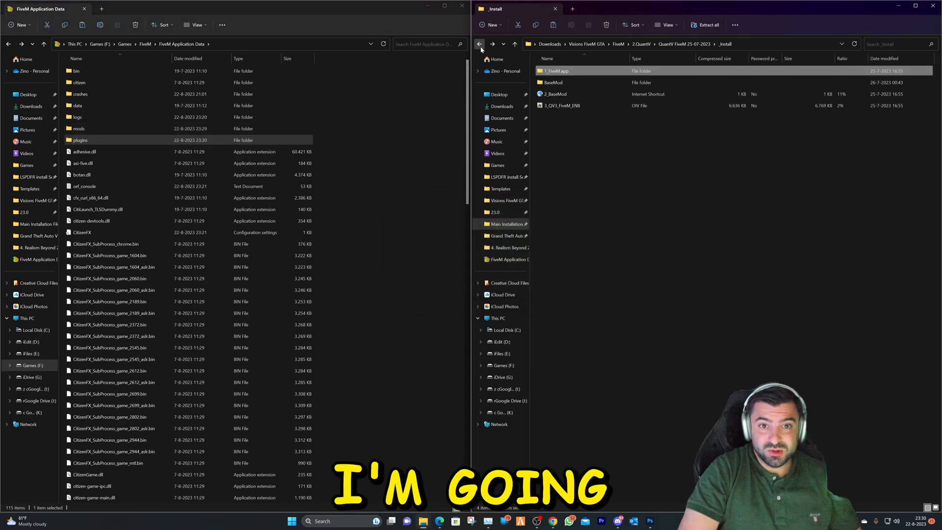
Copy BaseMod's _Install > FiveM.app mods into FiveM Application Data and return to QuantV's _Install
click(571, 82)
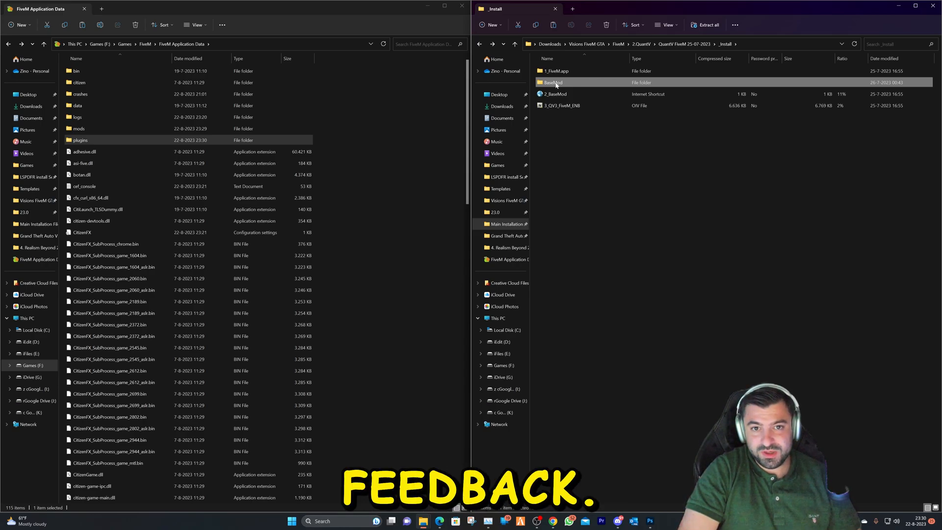
double_click(553, 83)
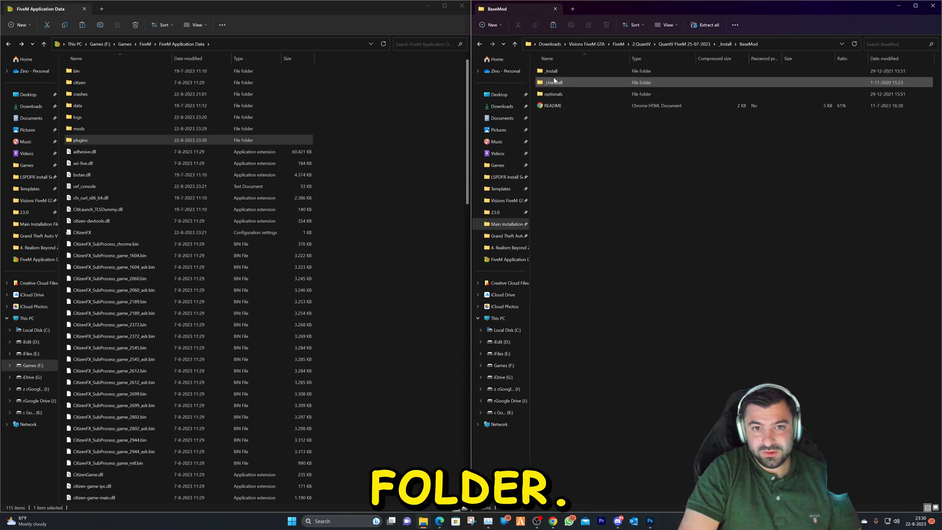
double_click(549, 70)
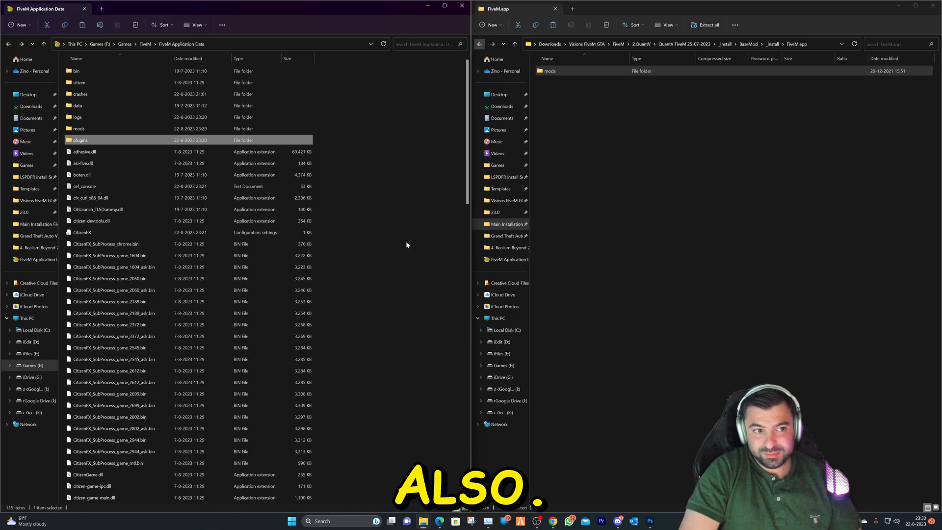
click(479, 43)
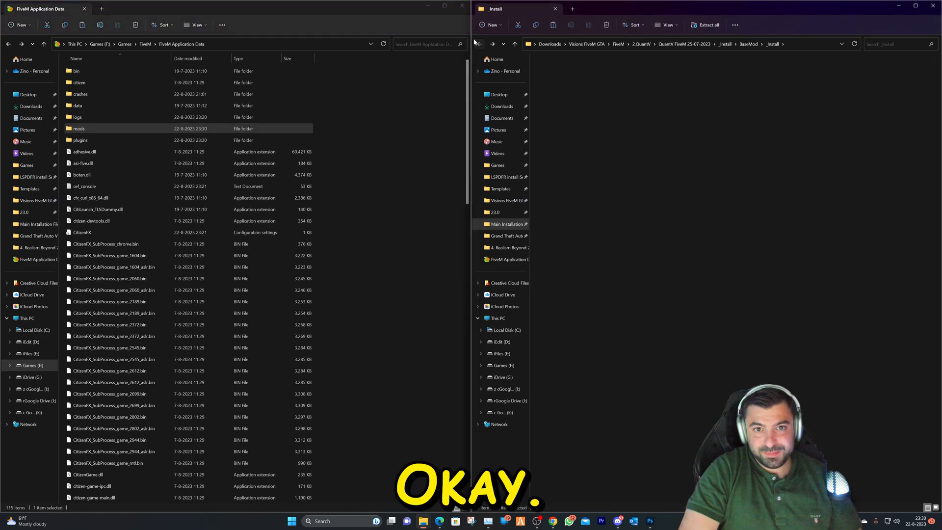
click(477, 43)
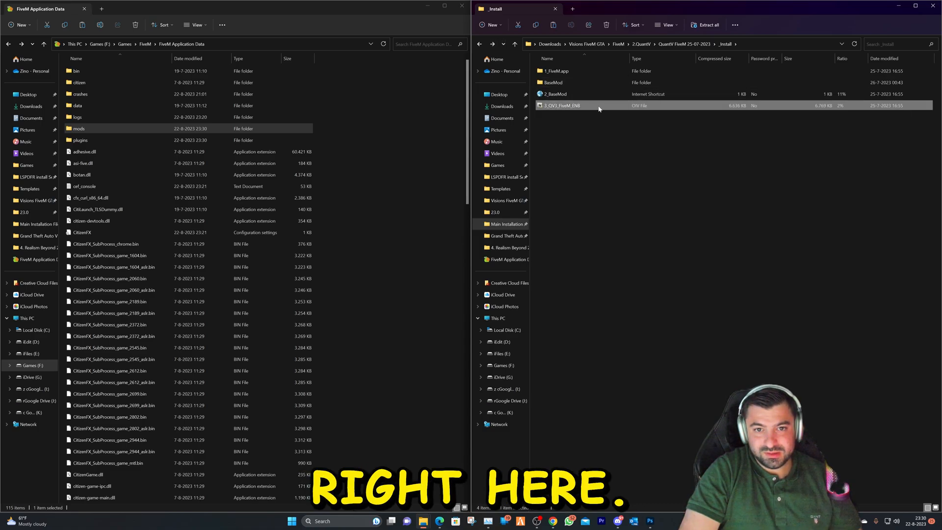
Launch the 3_QV3_FiveM_ENB.oiv package installer and head to QuantV's optionals folder
double_click(561, 105)
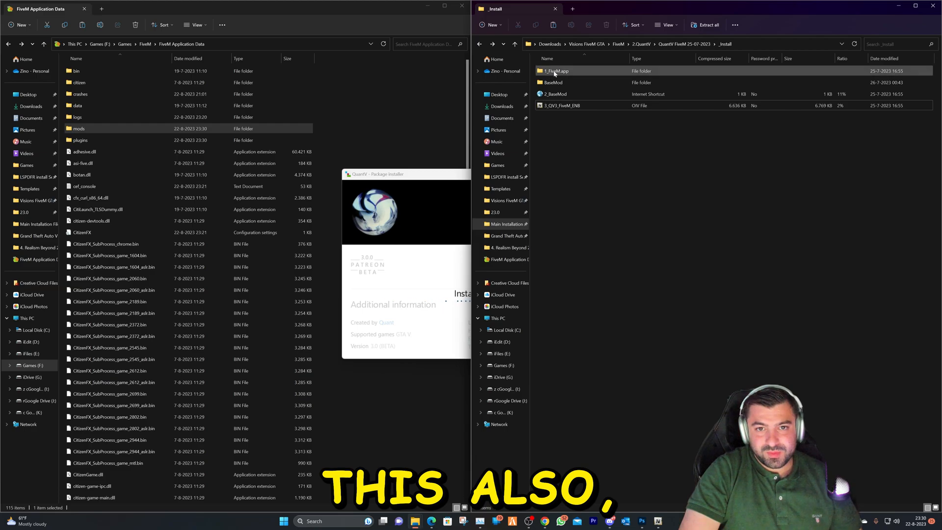
double_click(556, 71)
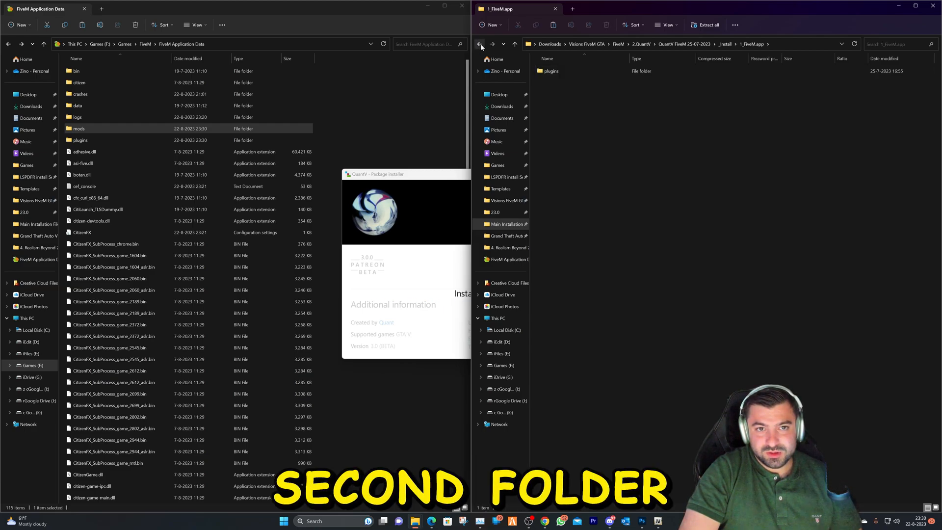
click(480, 44)
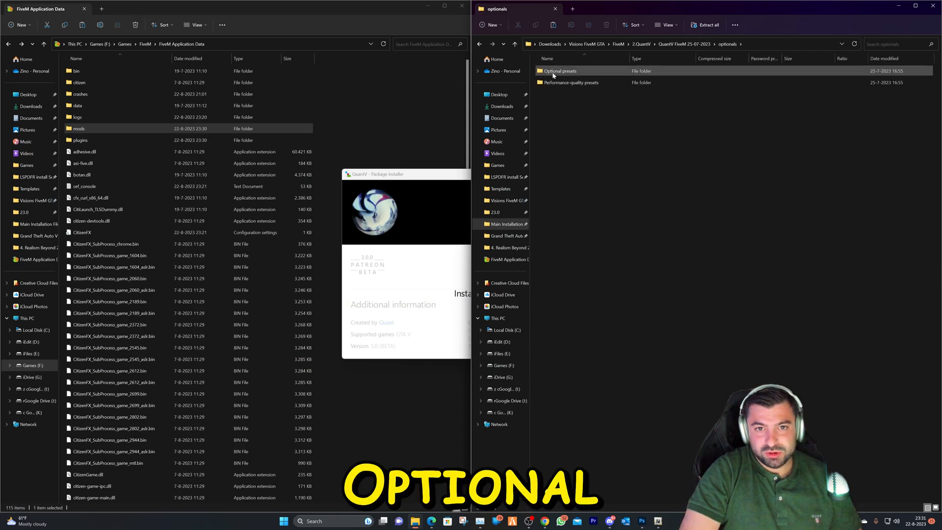
Browse the optional and performance-quality presets and open the 9_ReShade+ENB preset
double_click(558, 71)
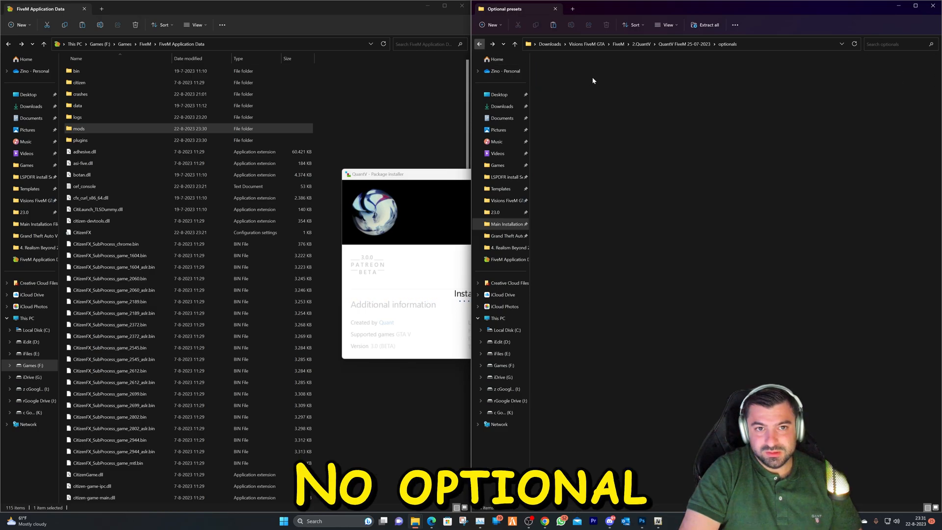
double_click(561, 70)
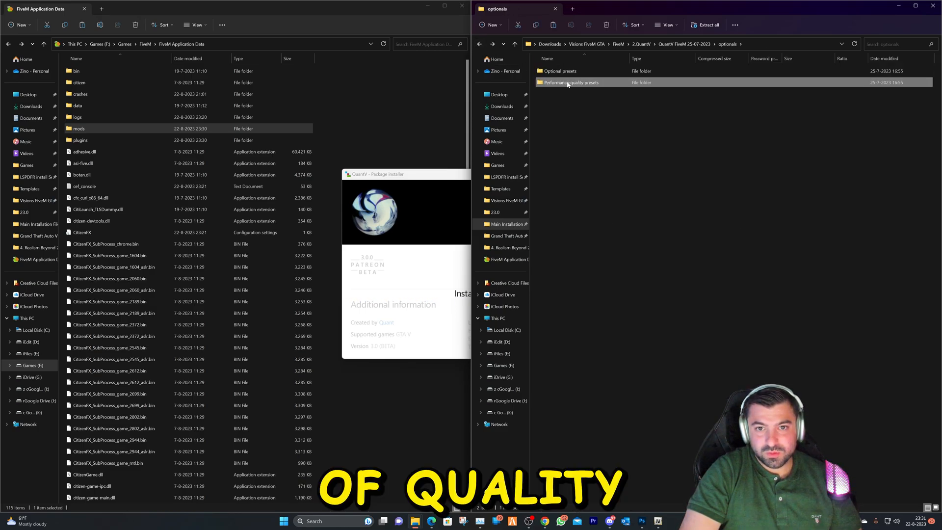
double_click(570, 83)
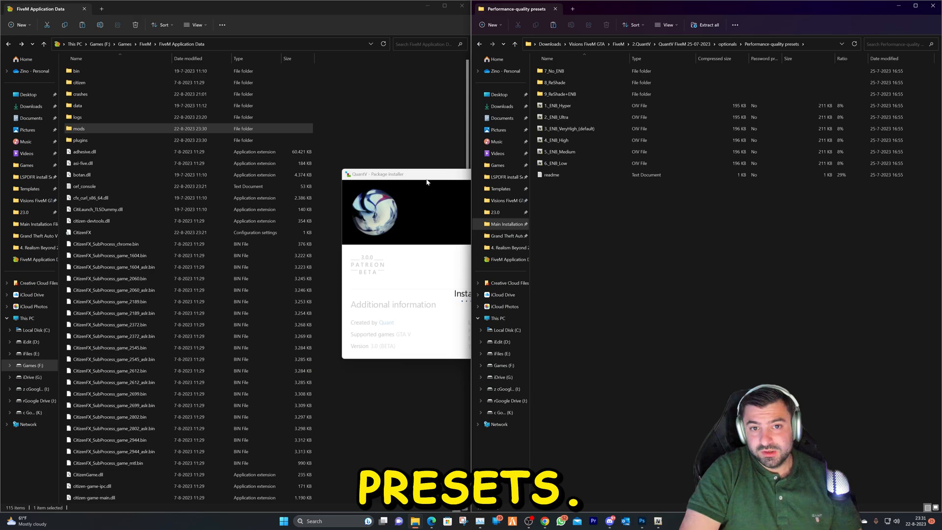
click(565, 105)
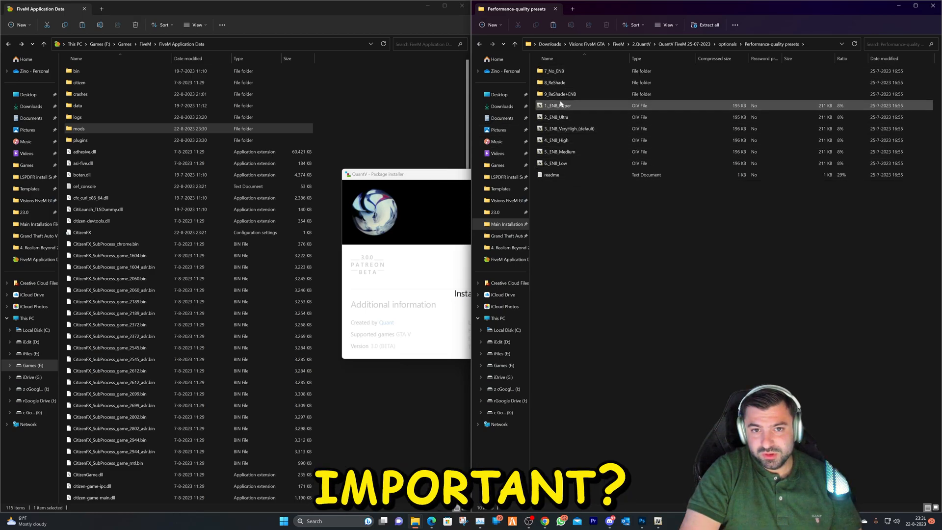
double_click(563, 94)
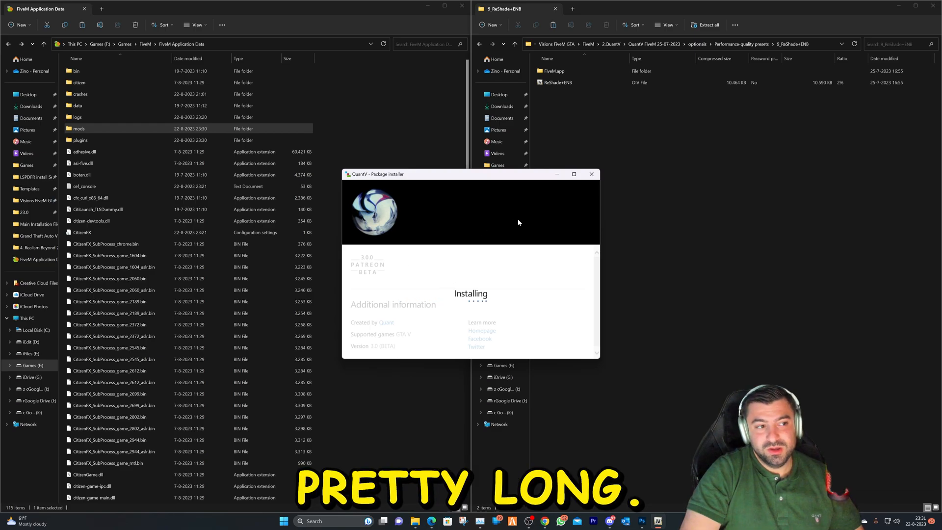
mouse_move(624, 185)
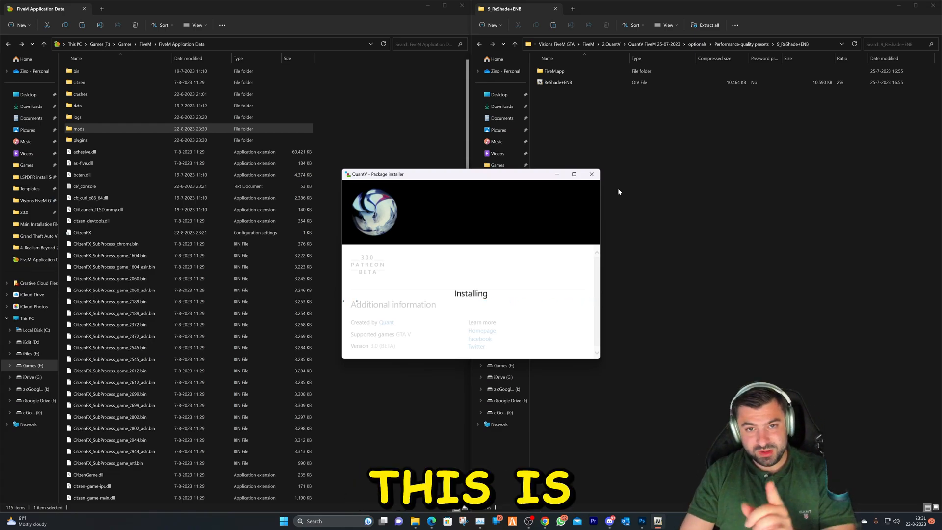
Merge the preset's FiveM.app plugins into FiveM Application Data, replacing files, and launch its OIV package
click(556, 82)
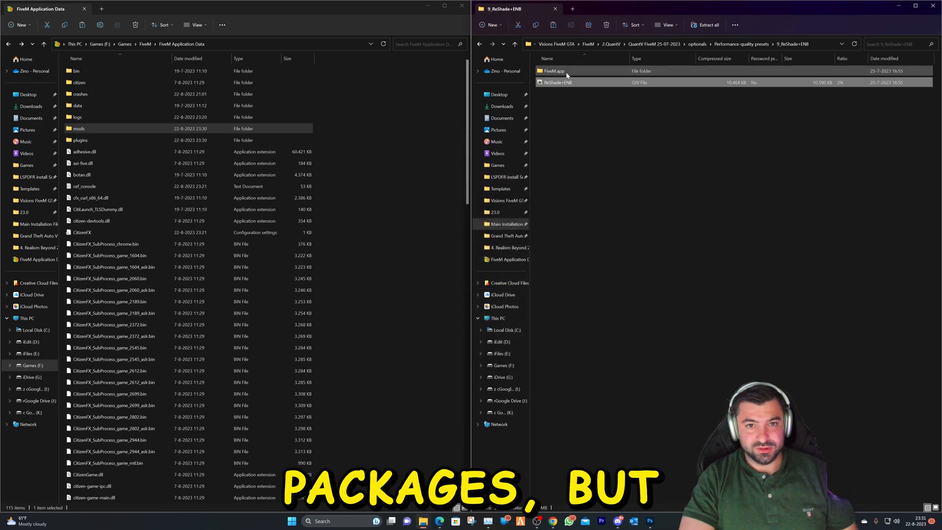
double_click(552, 70)
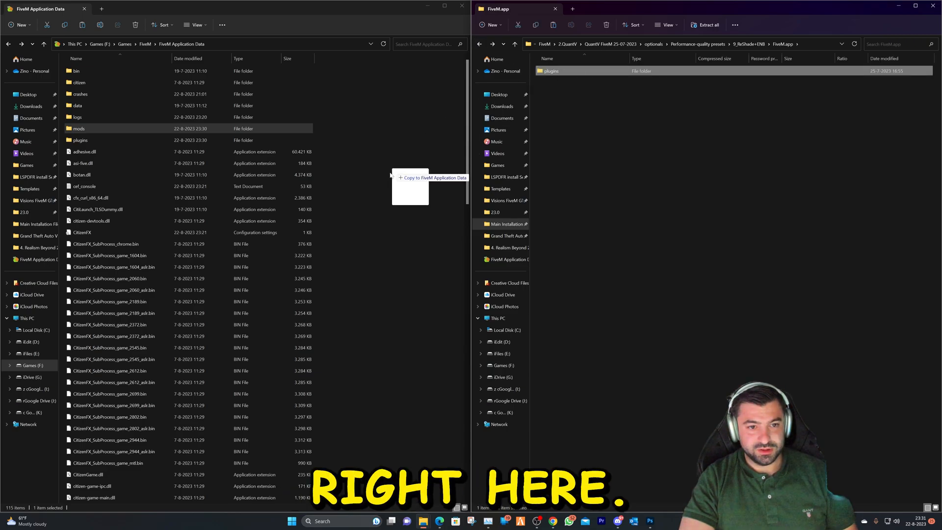
click(410, 178)
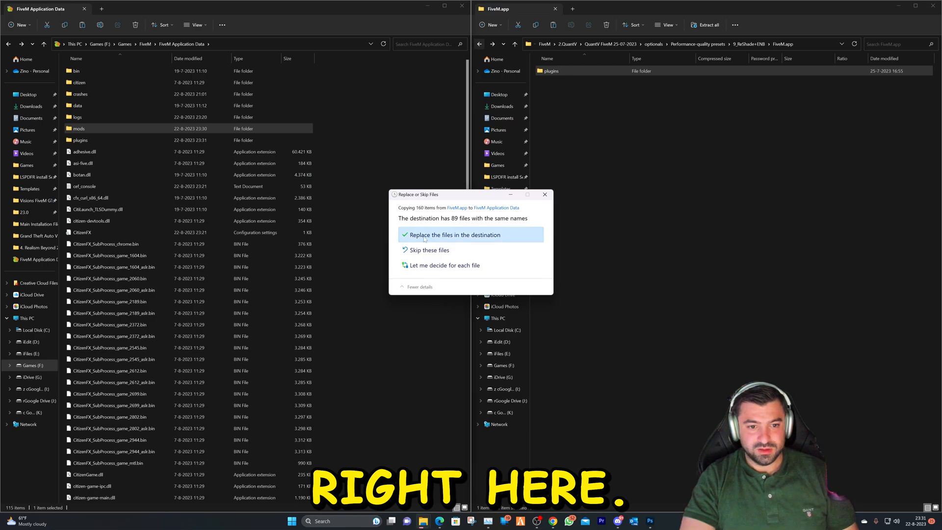
click(451, 235)
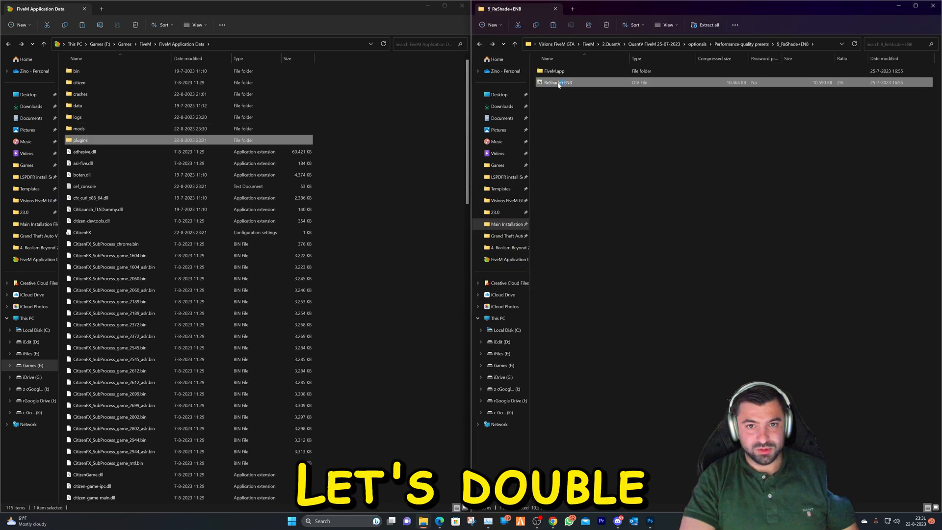
double_click(556, 82)
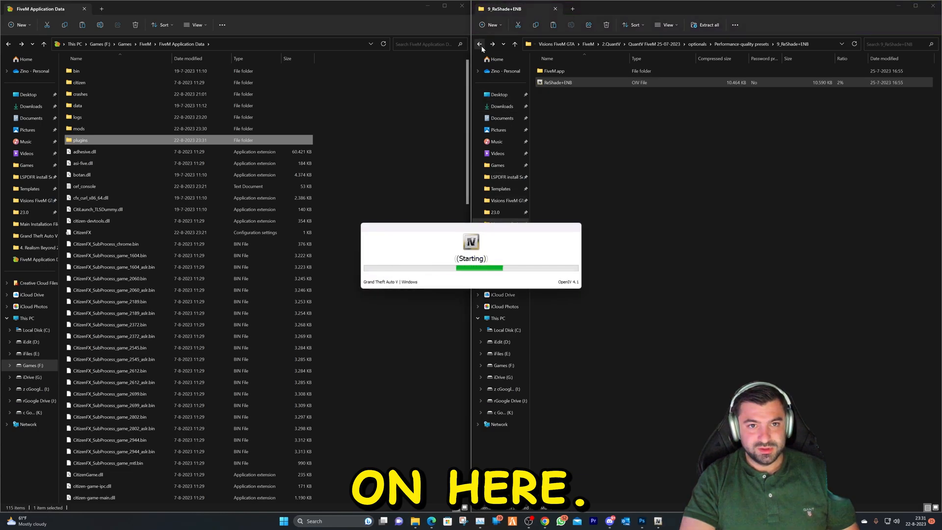
Install the ReShade + ENBSeries package from OpenIV's Package Installer
click(479, 45)
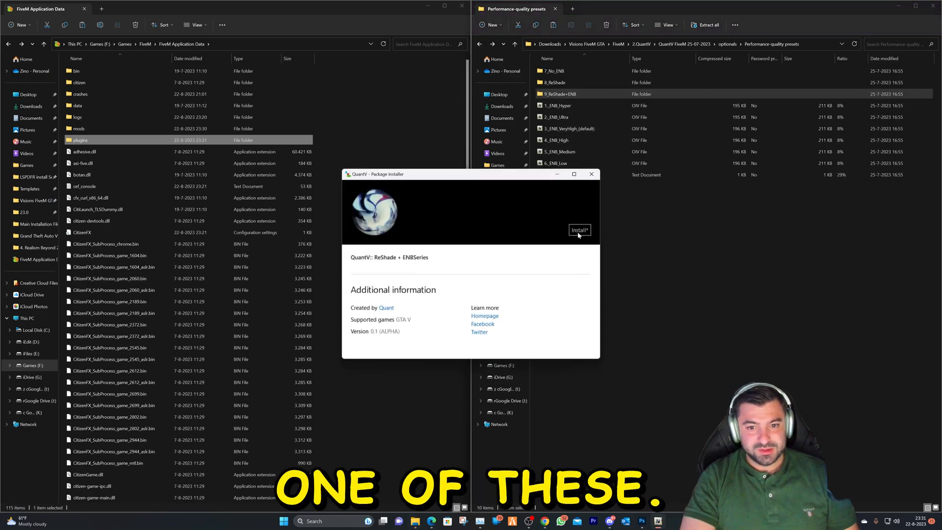
click(579, 229)
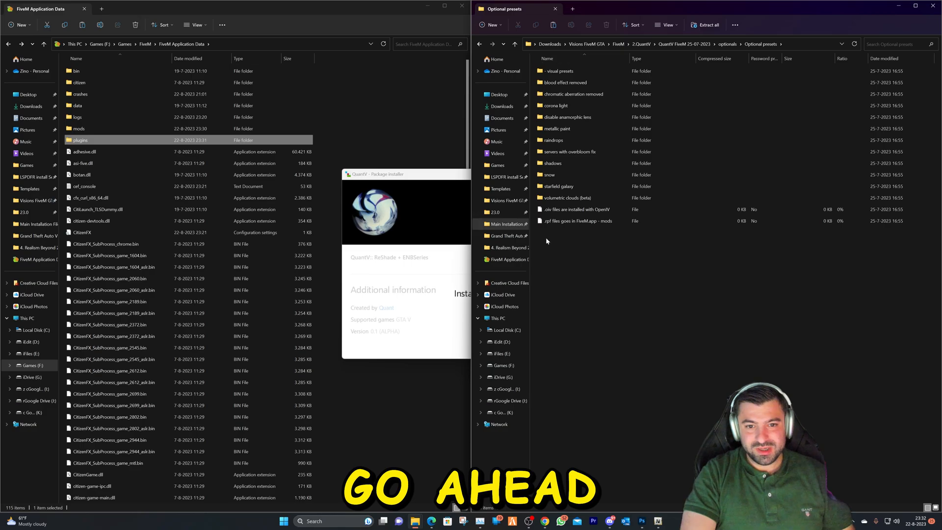
Browse from _Install into BaseMod's optional presets folder
click(479, 44)
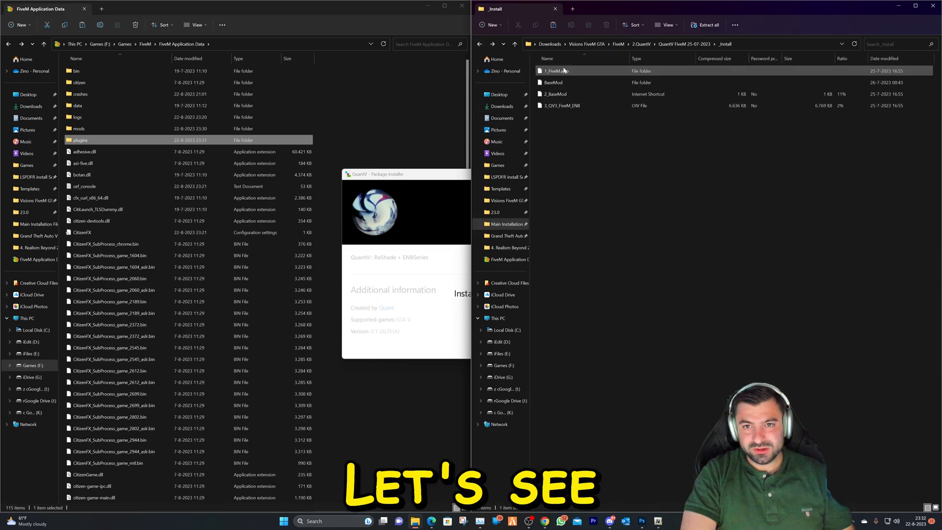
double_click(555, 82)
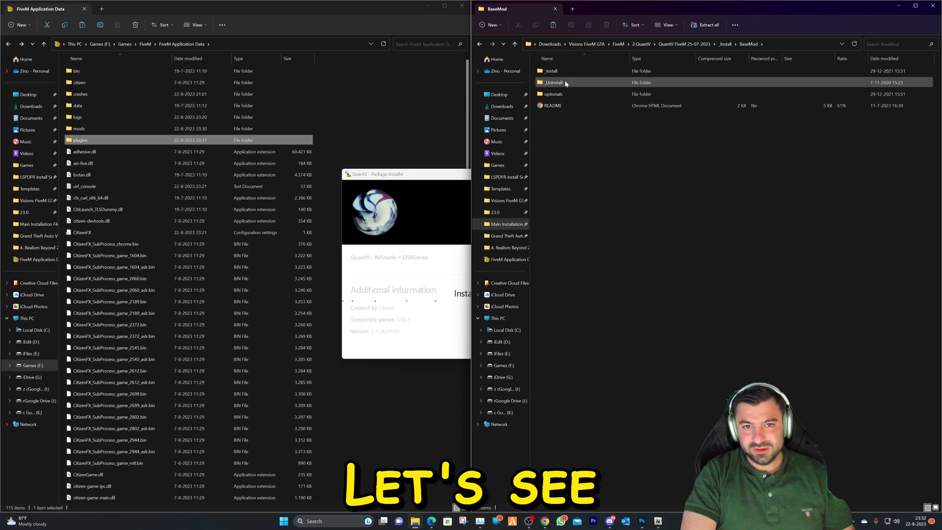
double_click(551, 94)
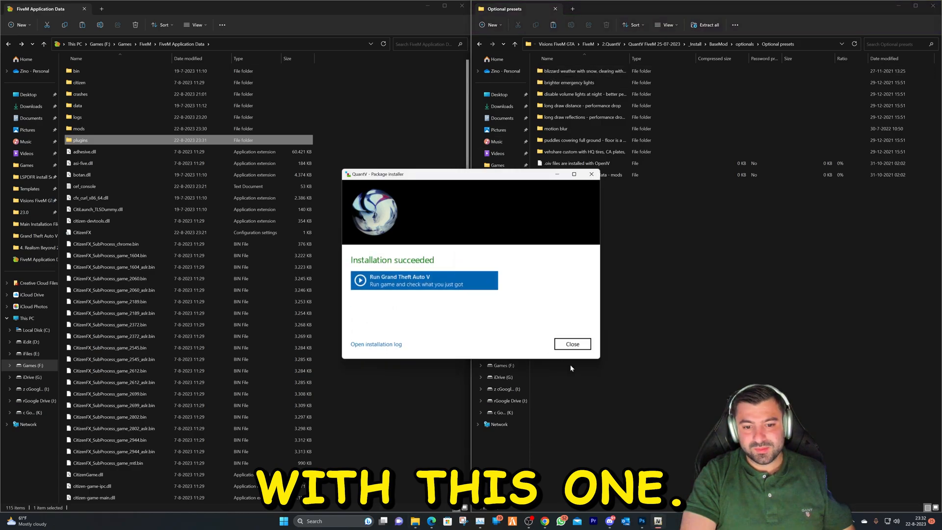
Dismiss the installer and add the blizzard weather and long draw distance presets' FiveM.app mods
click(571, 344)
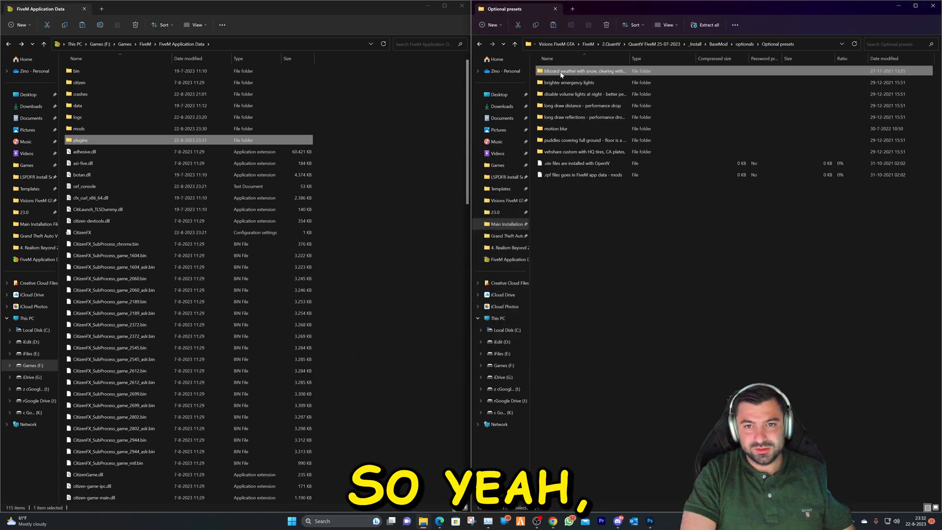
double_click(582, 70)
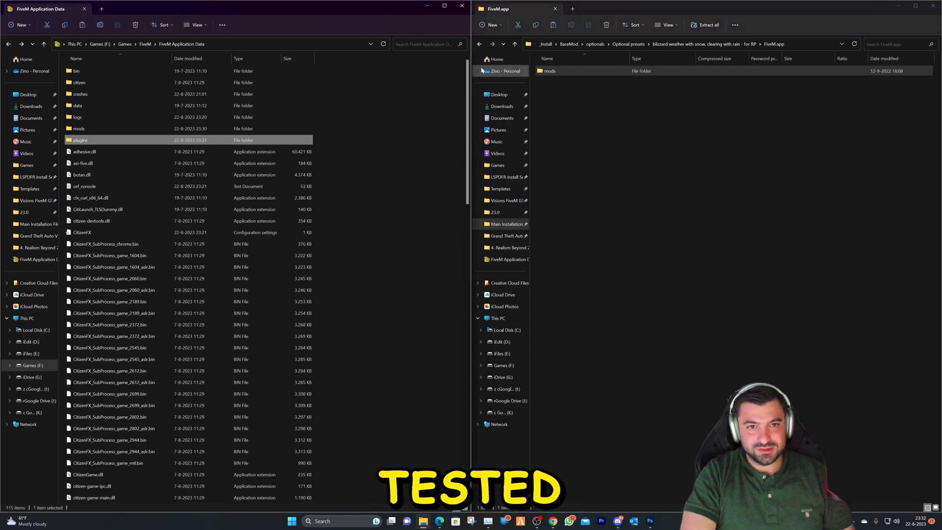
double_click(548, 71)
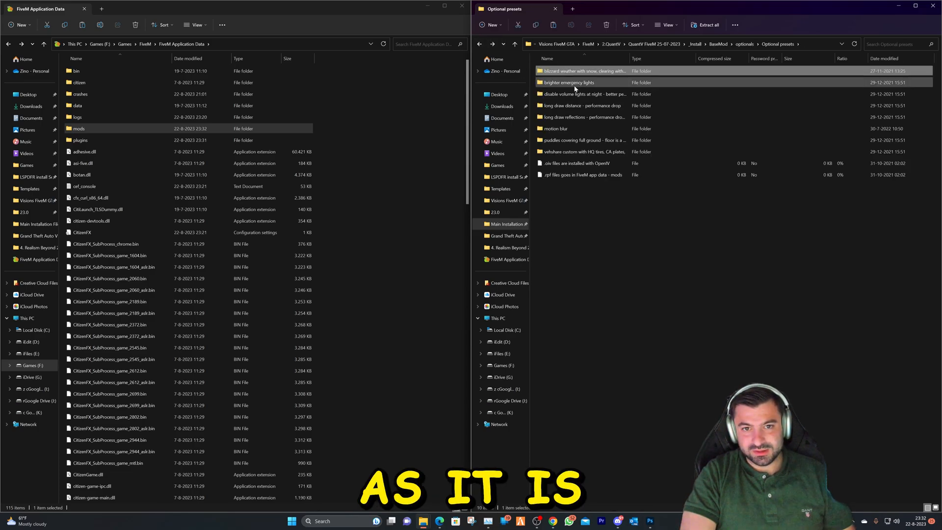
click(580, 94)
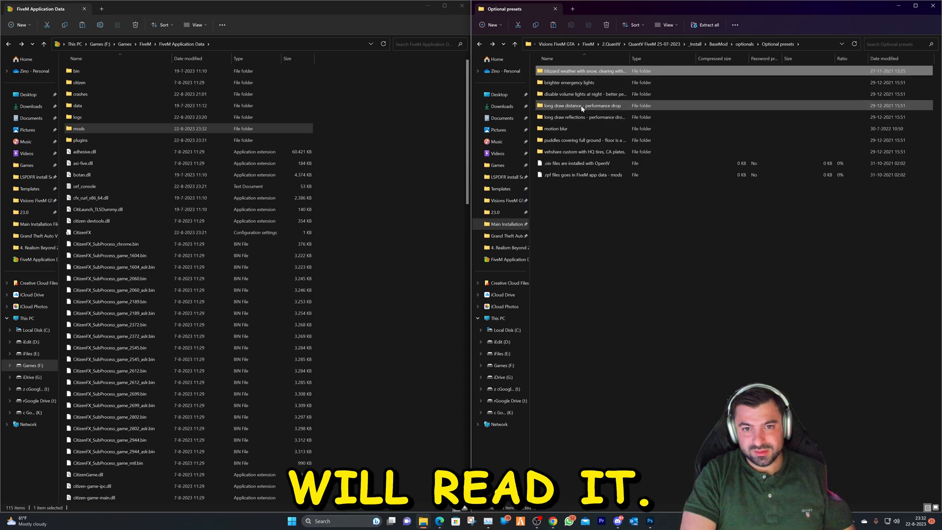
double_click(581, 105)
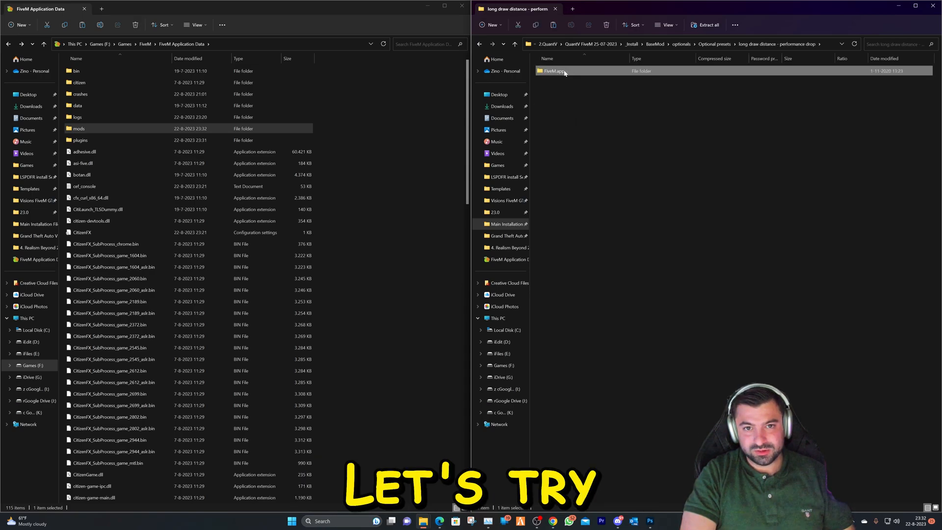
double_click(553, 71)
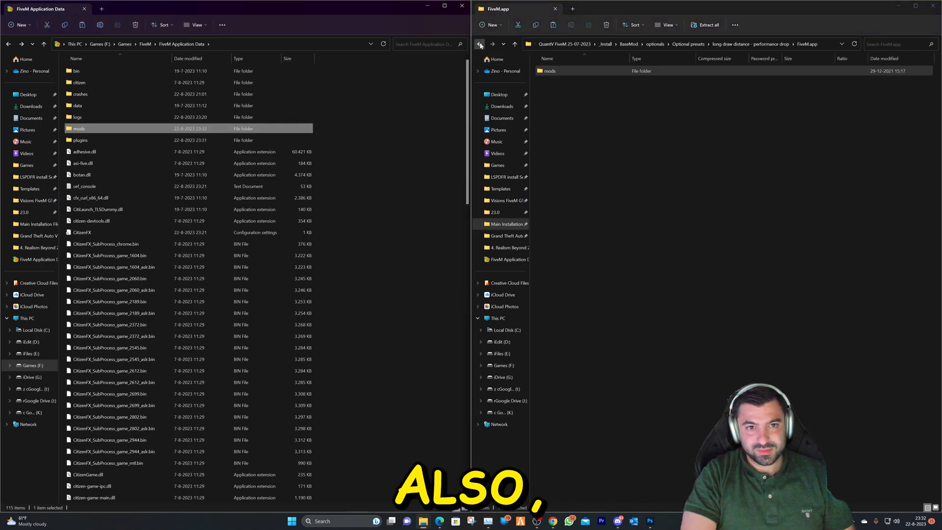
Add the long draw reflections and puddles covering full ground presets
click(480, 44)
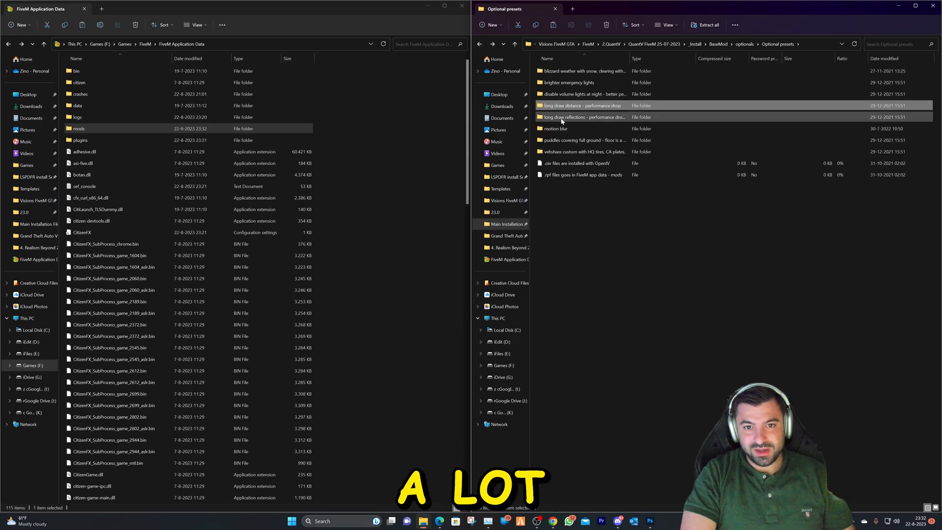
double_click(580, 117)
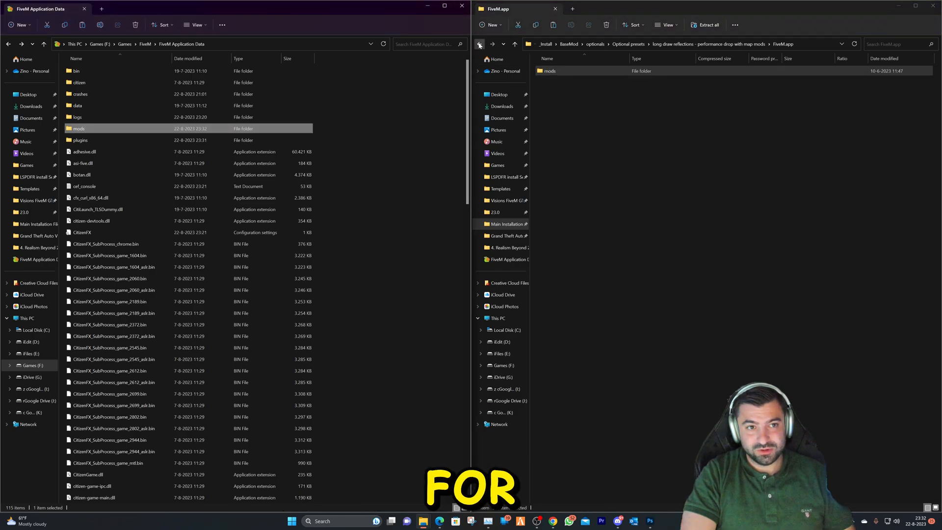
click(479, 44)
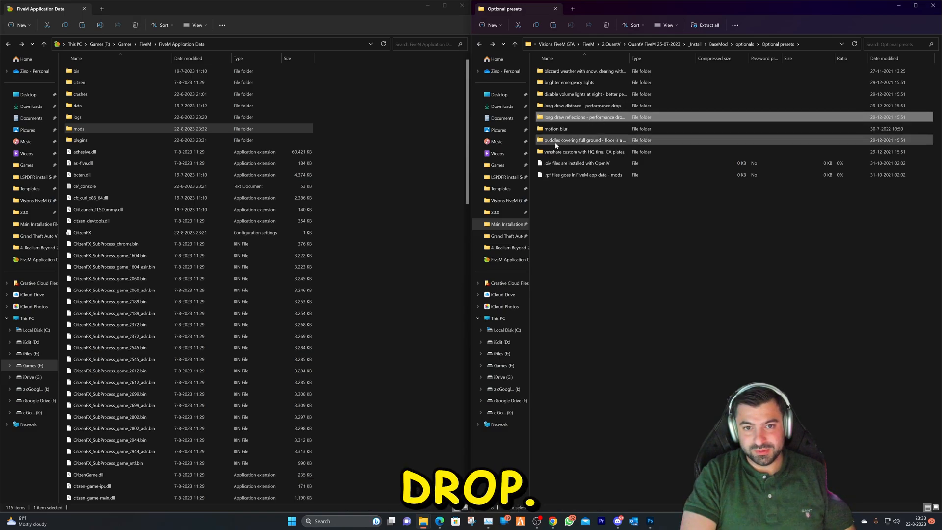
click(580, 141)
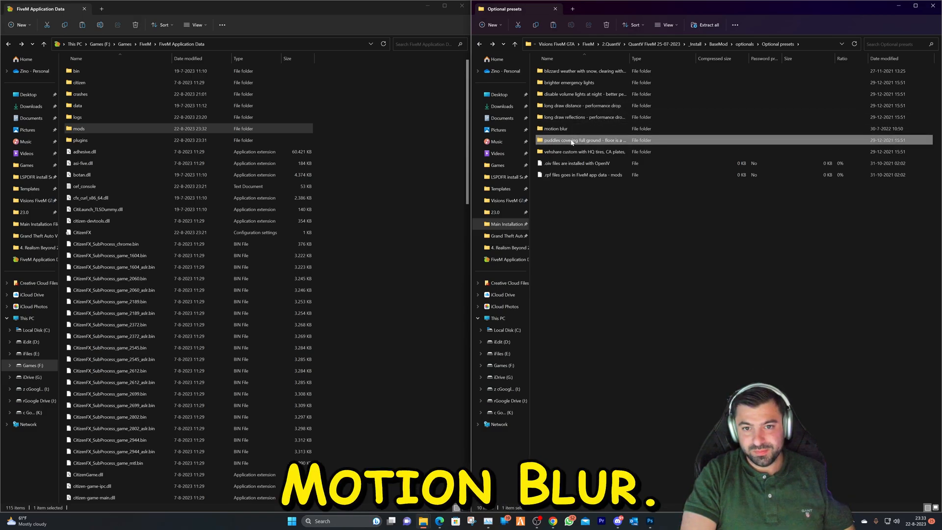
double_click(580, 140)
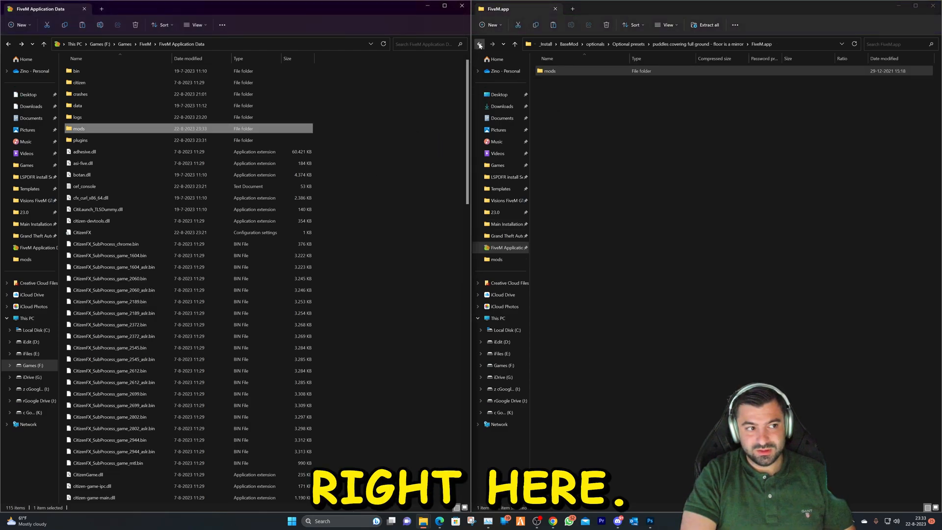
Add the vehshare custom vehicles preset and return to BaseMod's optionals folder
click(480, 44)
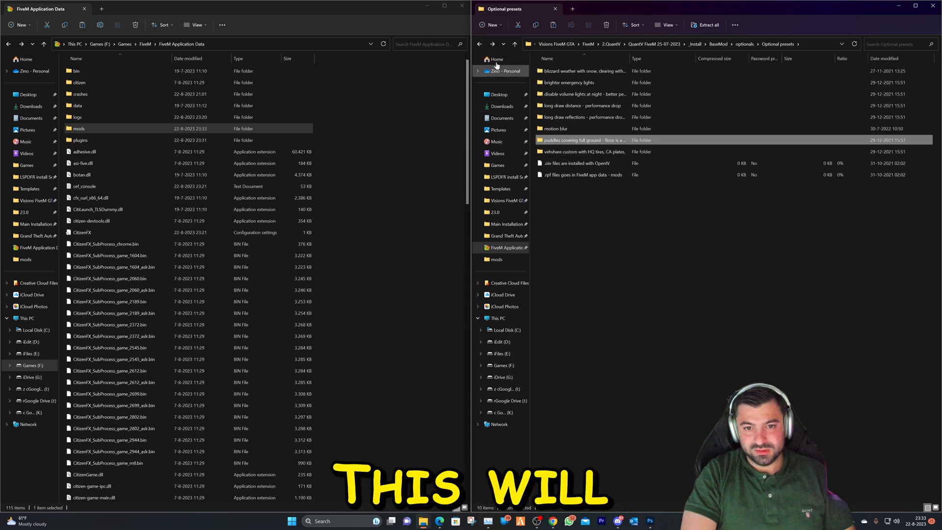
double_click(582, 140)
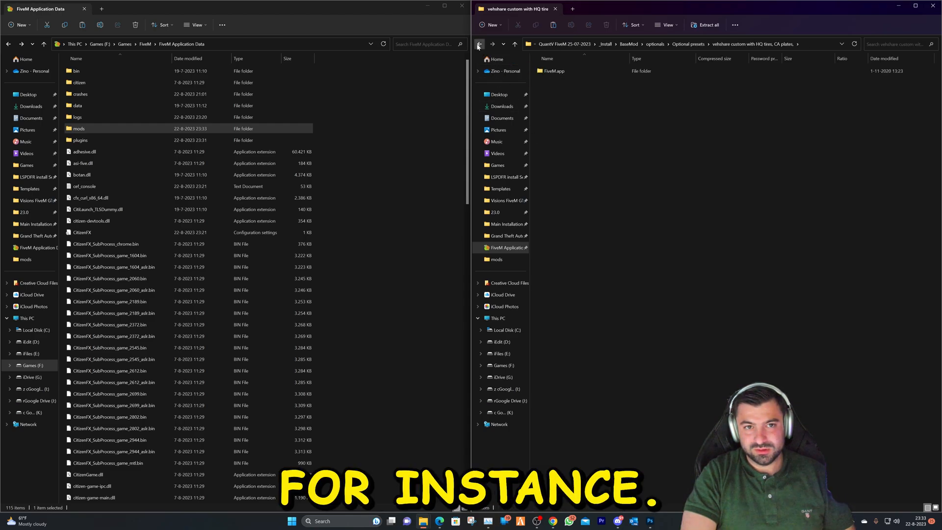
click(480, 44)
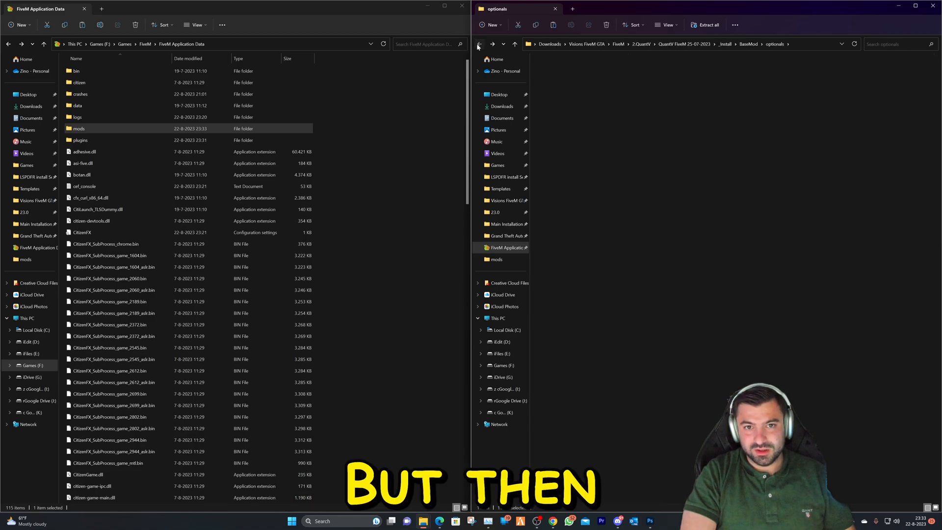
Browse back to Optional presets and into the metallic paint preset with its .oiv package
click(479, 44)
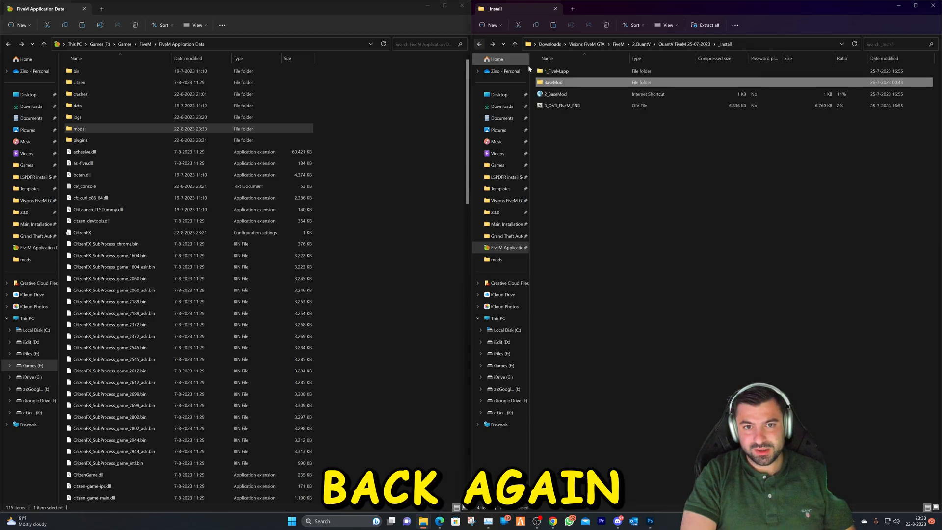
click(479, 44)
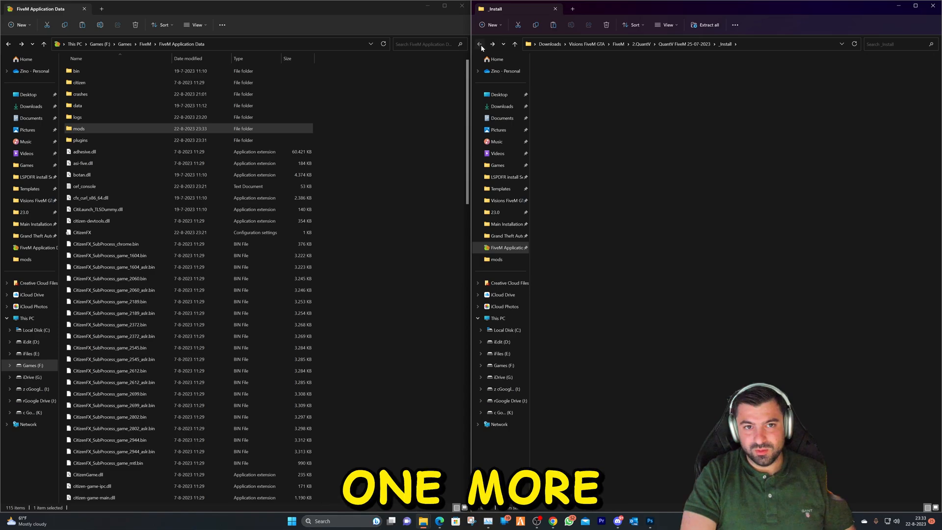
click(480, 44)
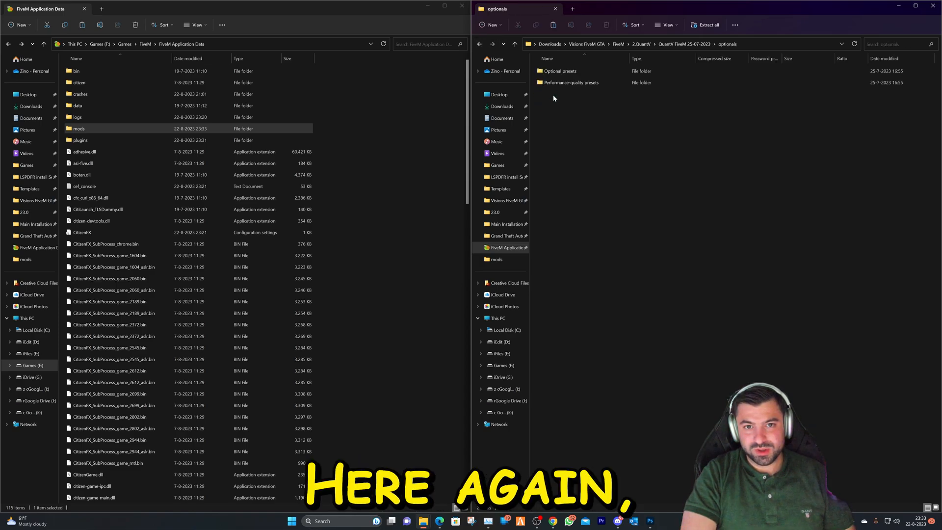
double_click(563, 70)
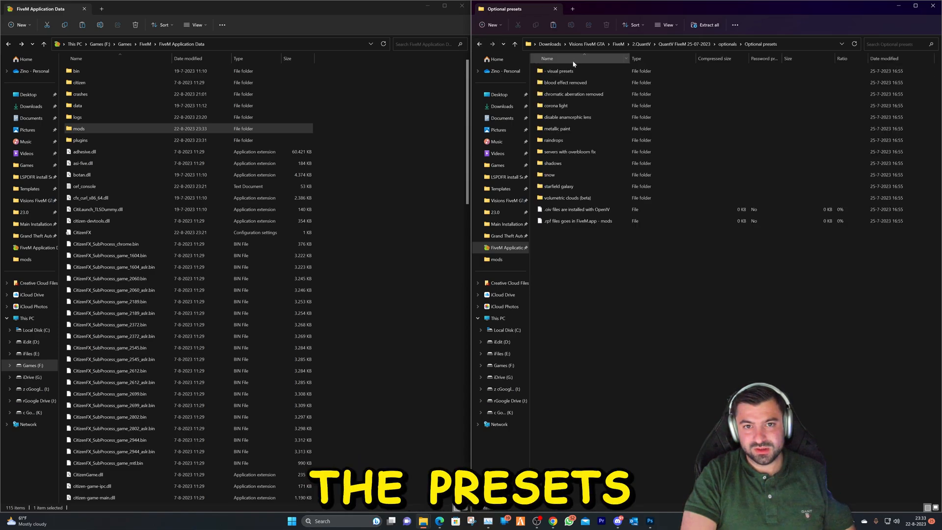
double_click(561, 70)
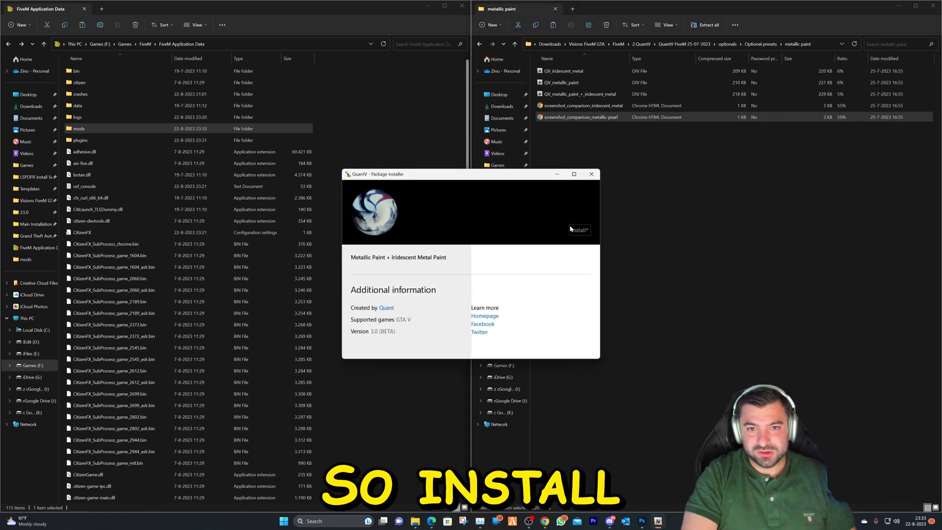
Install the metallic paint preset and compare the raindrop style screenshots
click(577, 230)
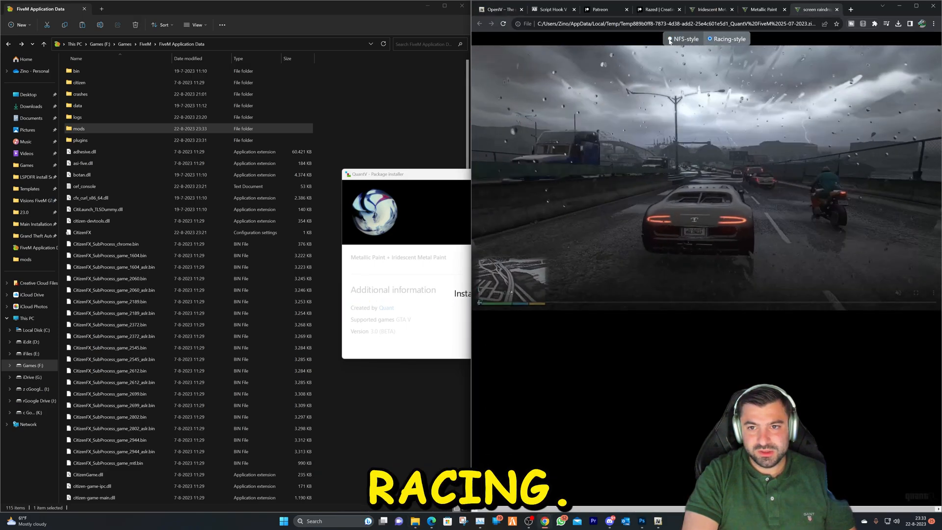
click(684, 39)
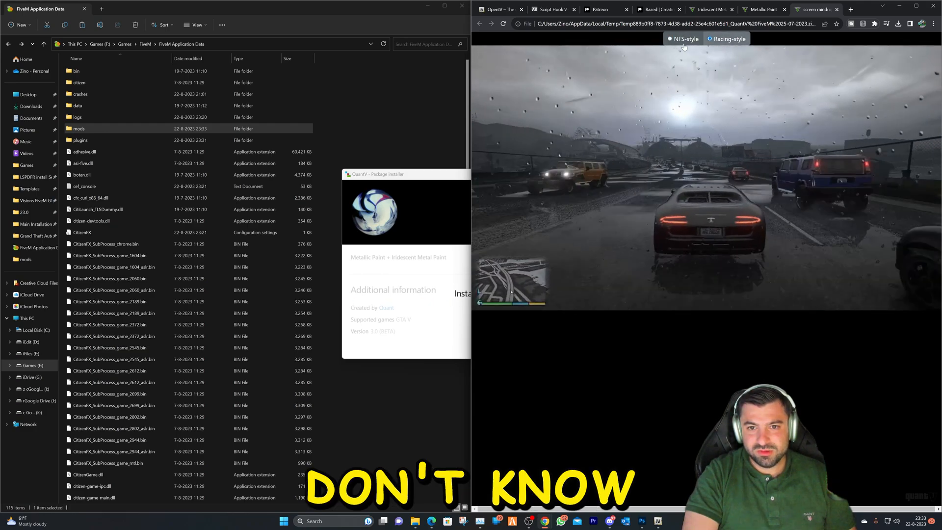
click(683, 38)
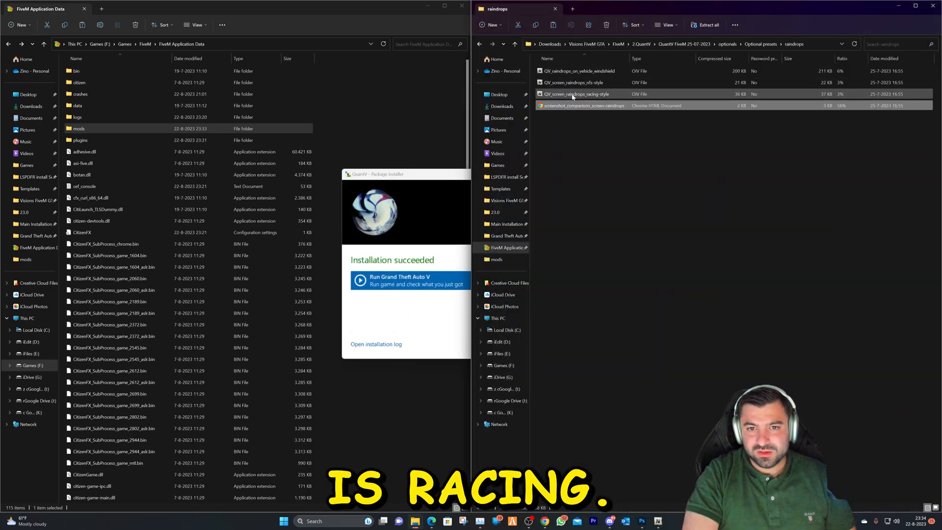
Select the windshield and racing-style raindrops .oiv files and launch them in the QuantV installer
click(579, 82)
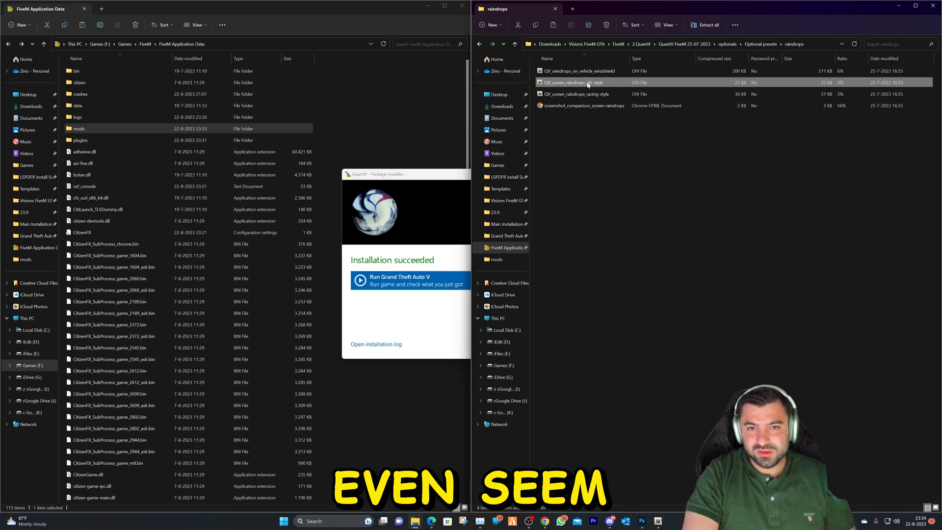
click(583, 71)
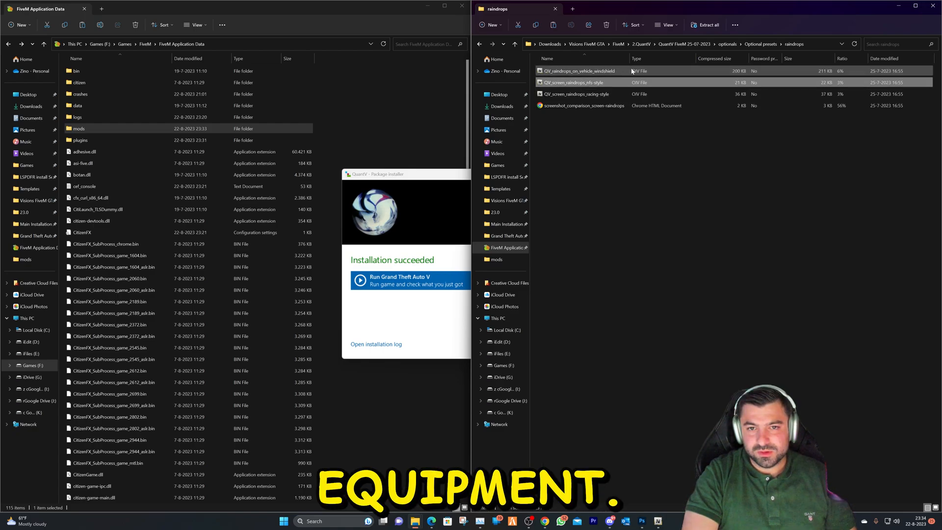
click(580, 70)
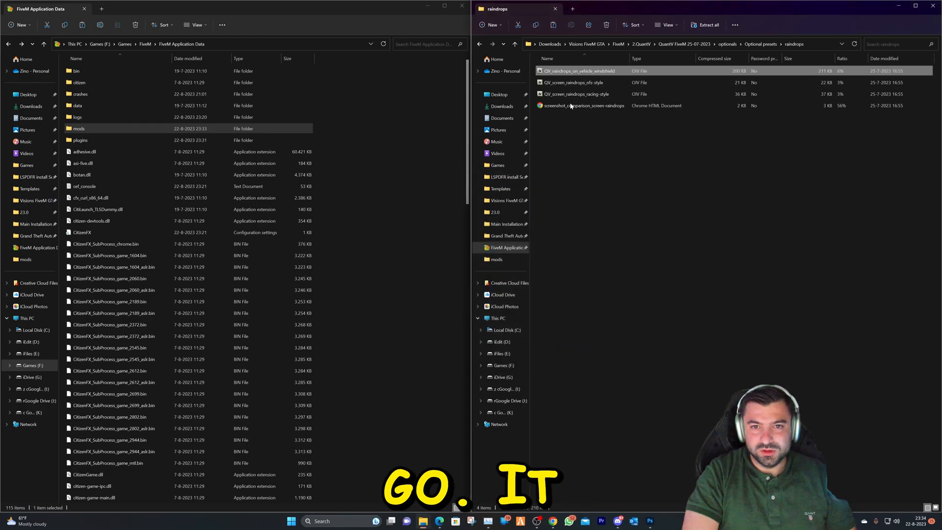
click(575, 95)
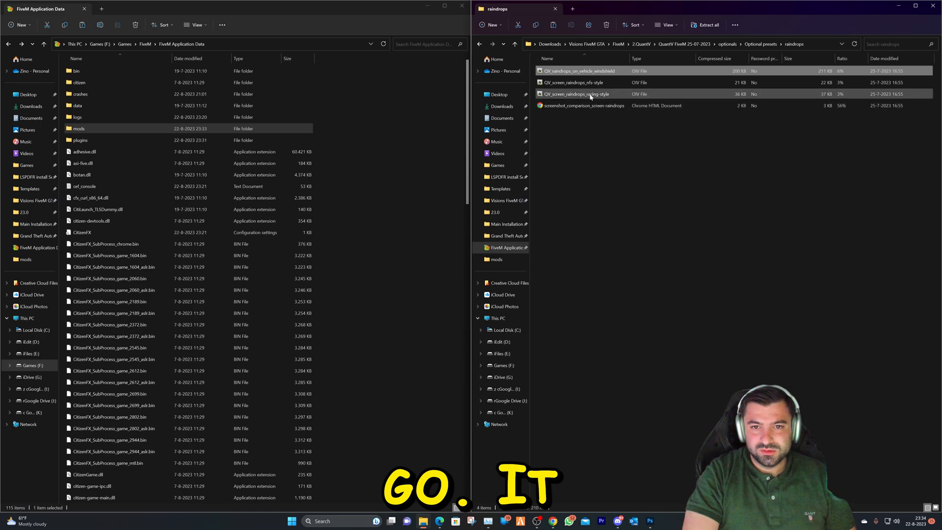
click(577, 94)
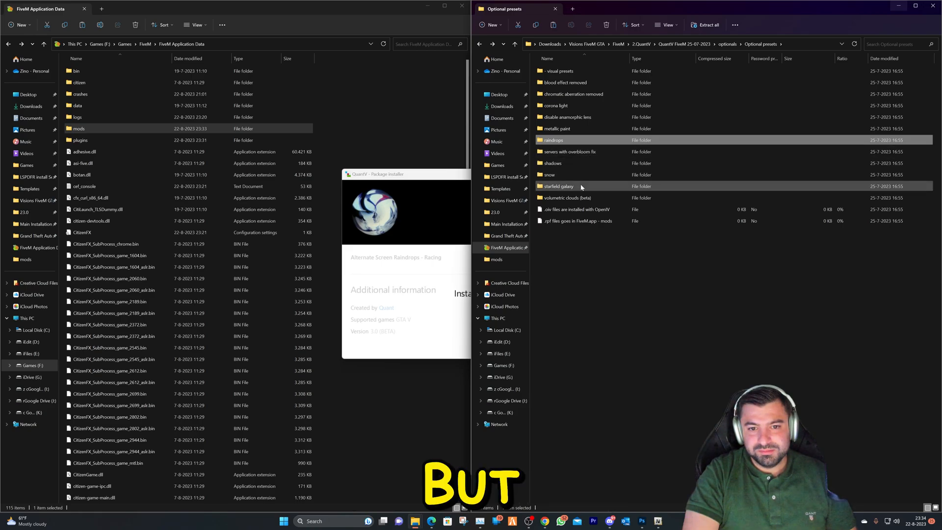
mouse_move(565, 197)
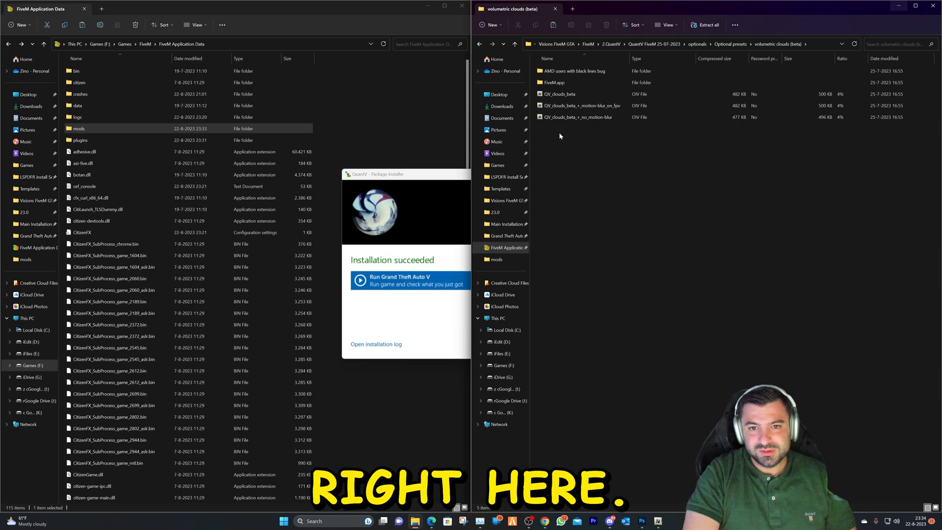
Open the volumetric clouds (beta) folder and launch the QV_clouds_beta.oiv package
click(577, 105)
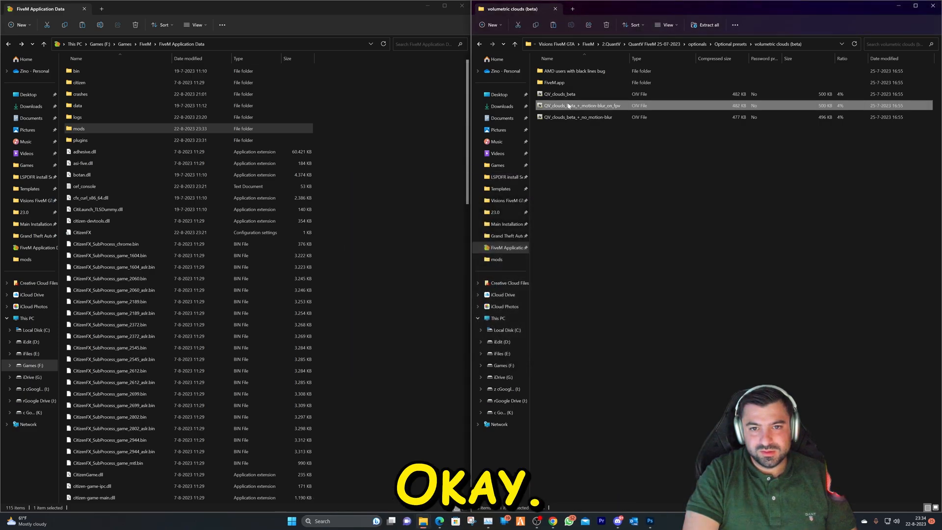
click(577, 117)
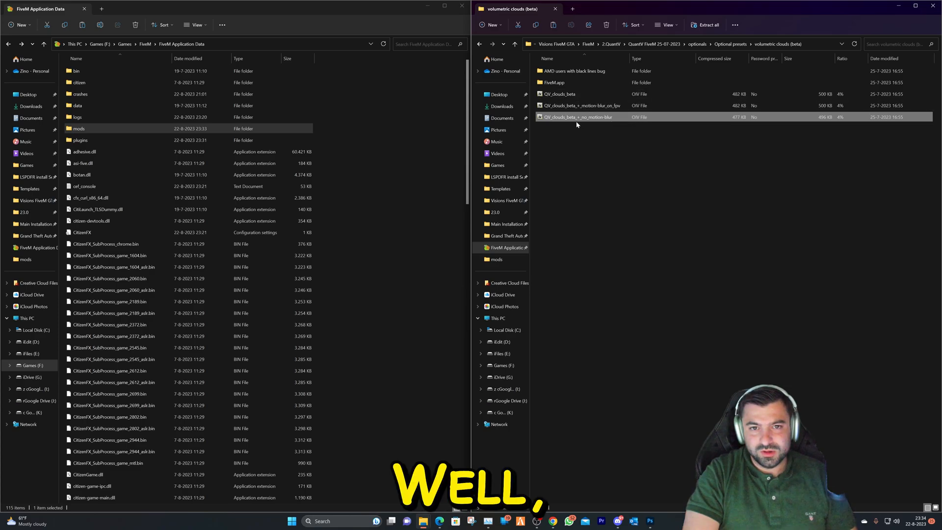
mouse_move(579, 138)
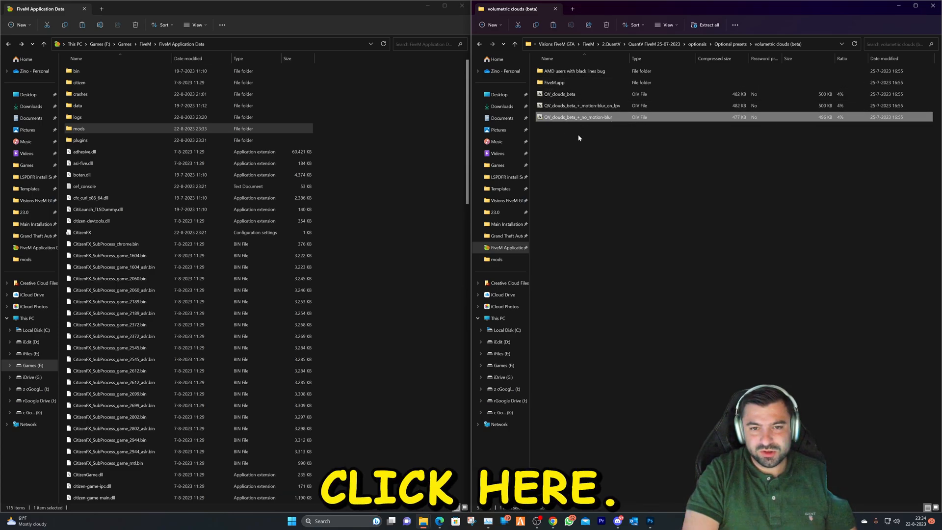
double_click(554, 82)
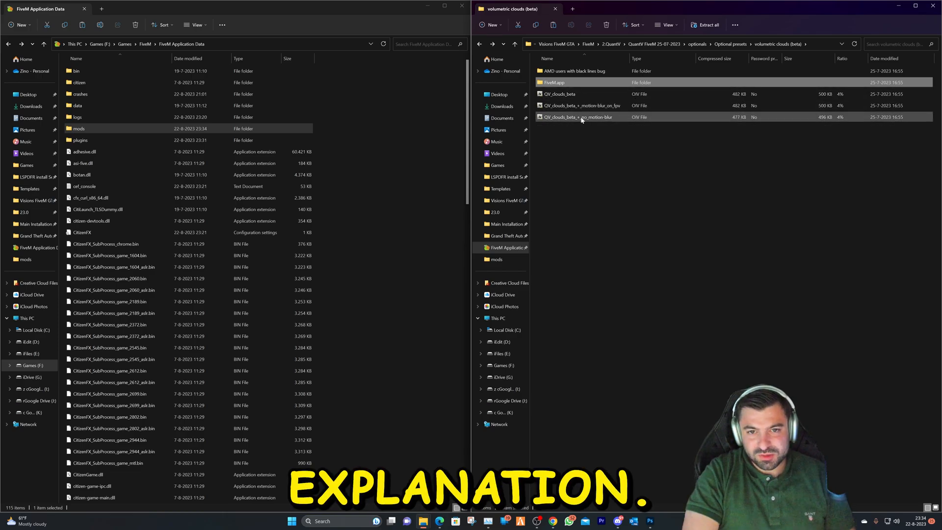
click(558, 94)
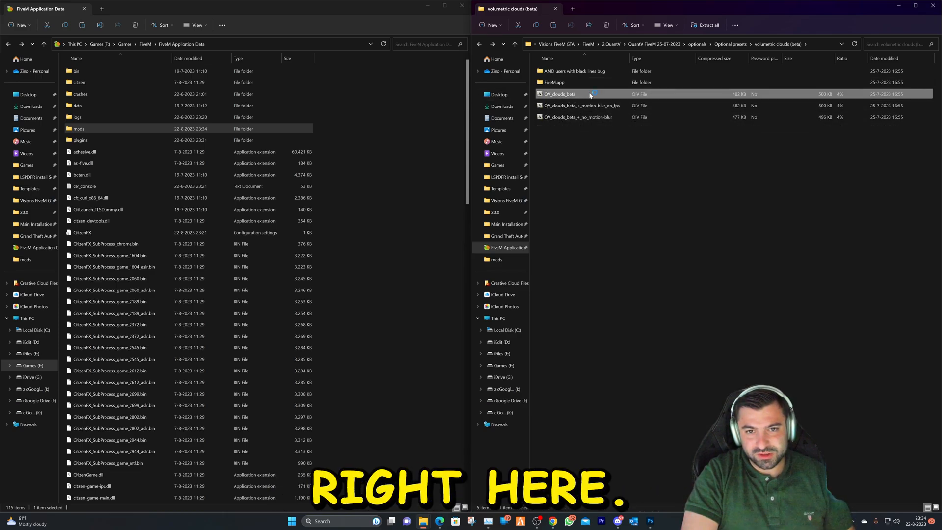
double_click(558, 94)
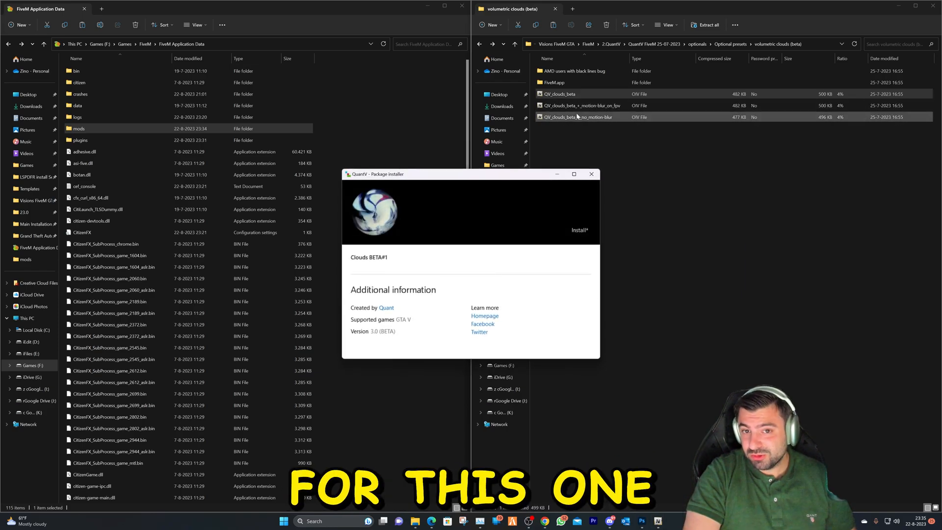
mouse_move(579, 230)
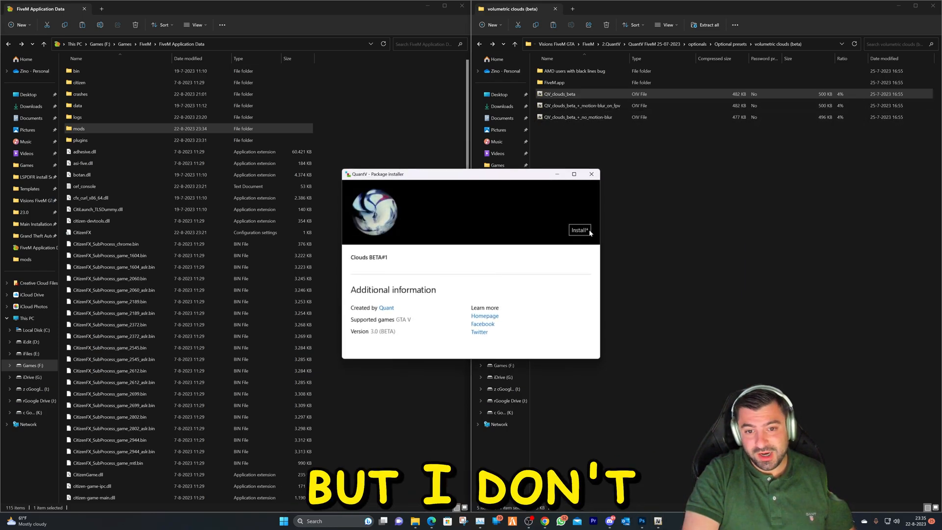
Install the Clouds BETA#1 package into the mods folder and return to the presets list
click(579, 229)
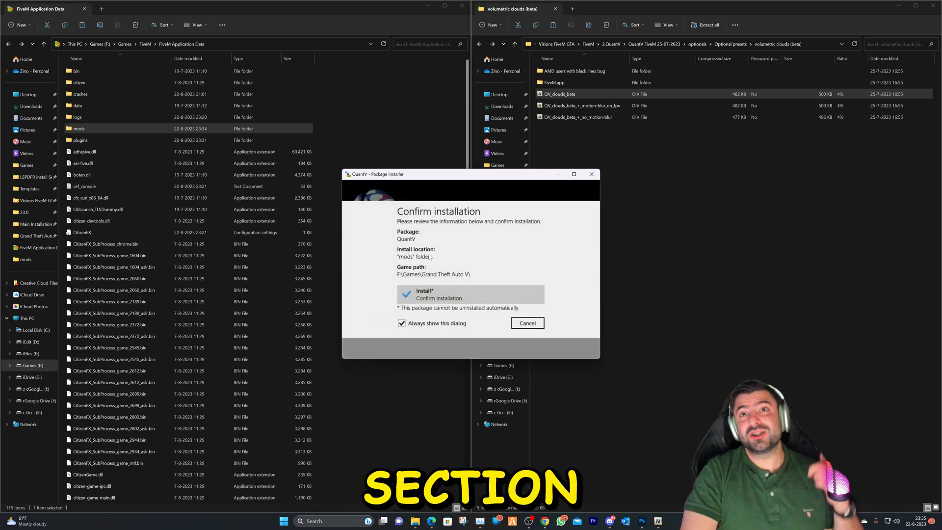
click(470, 295)
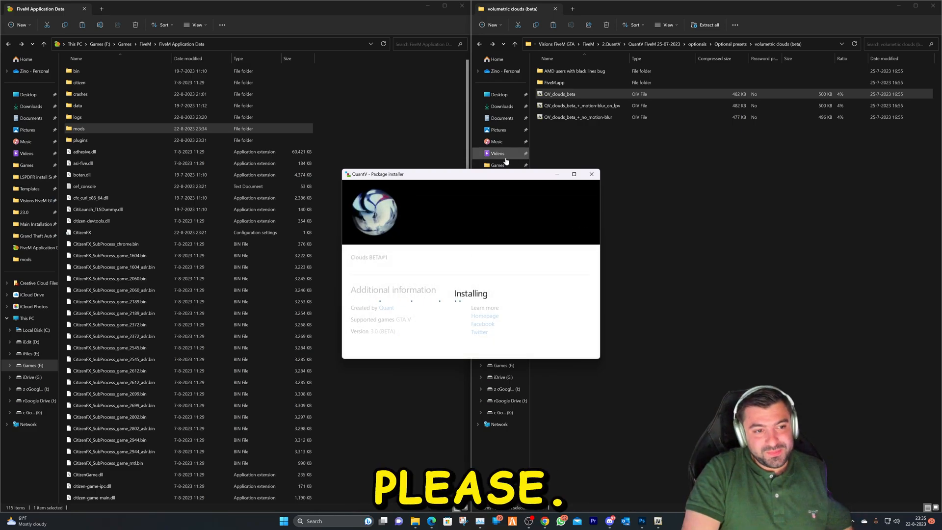
click(478, 44)
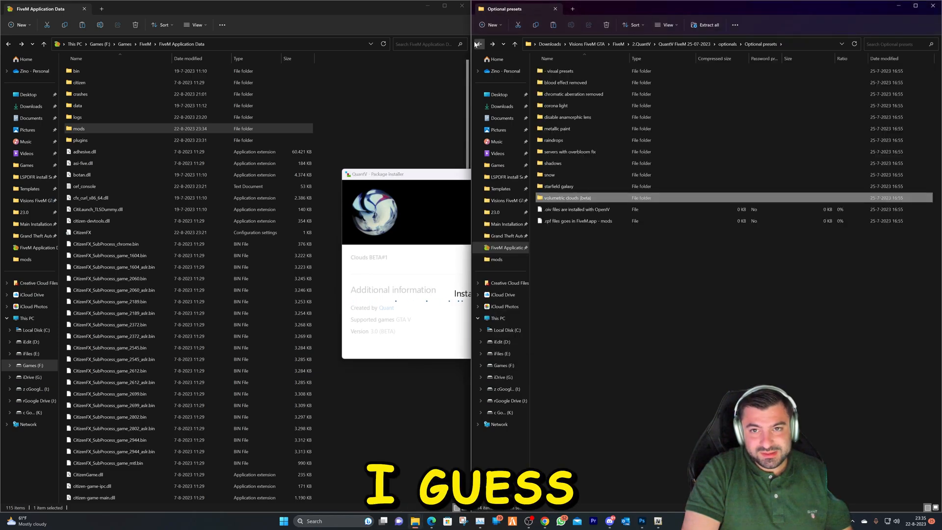
Bring the Clouds BETA#1 installer back to the front while it finishes
click(470, 293)
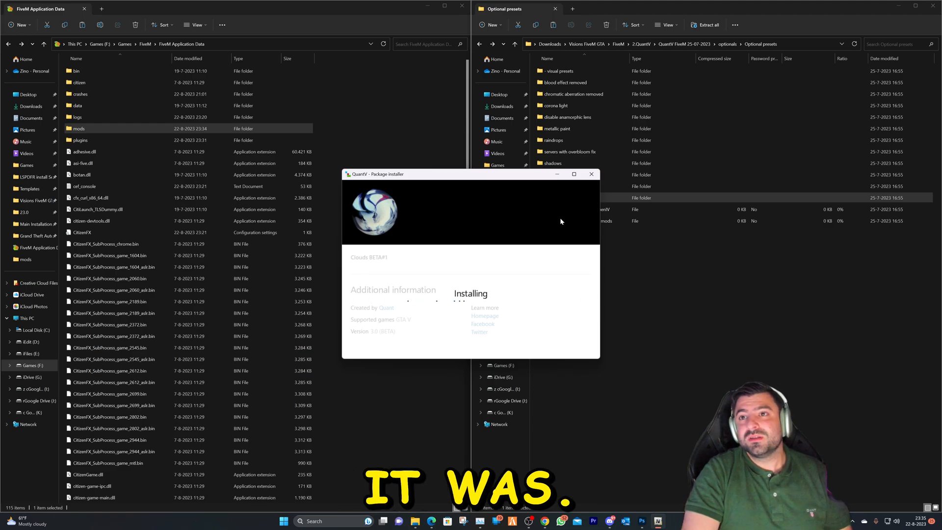
mouse_move(555, 224)
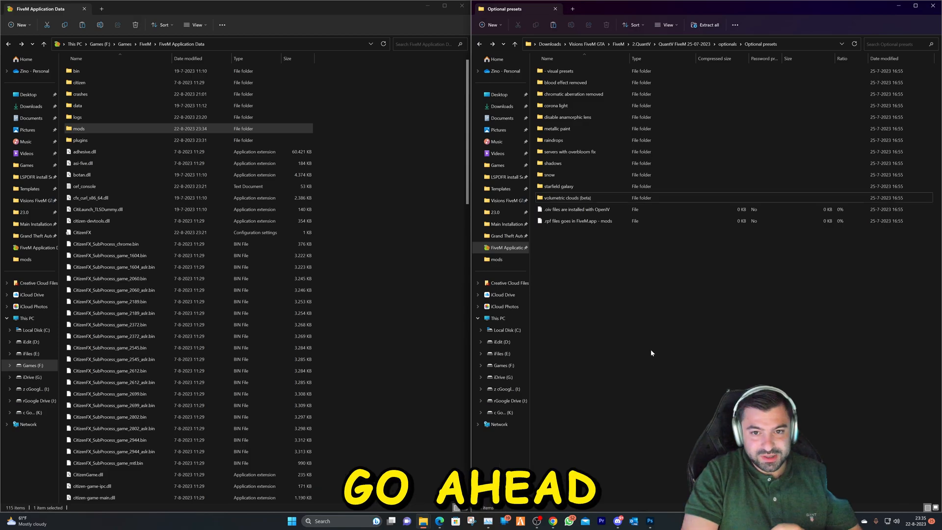
mouse_move(627, 361)
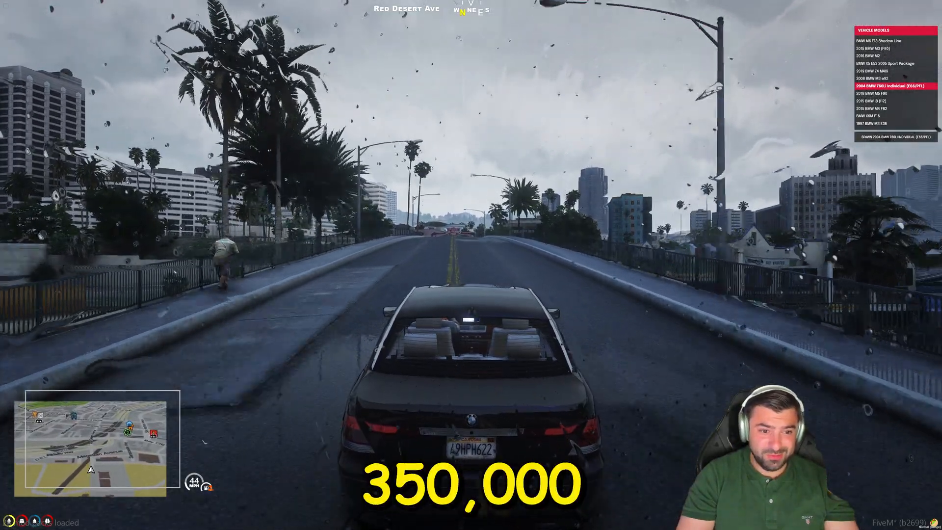
Drive the BMW forward through rainy Los Santos streets showing raindrops and puddles
key(w)
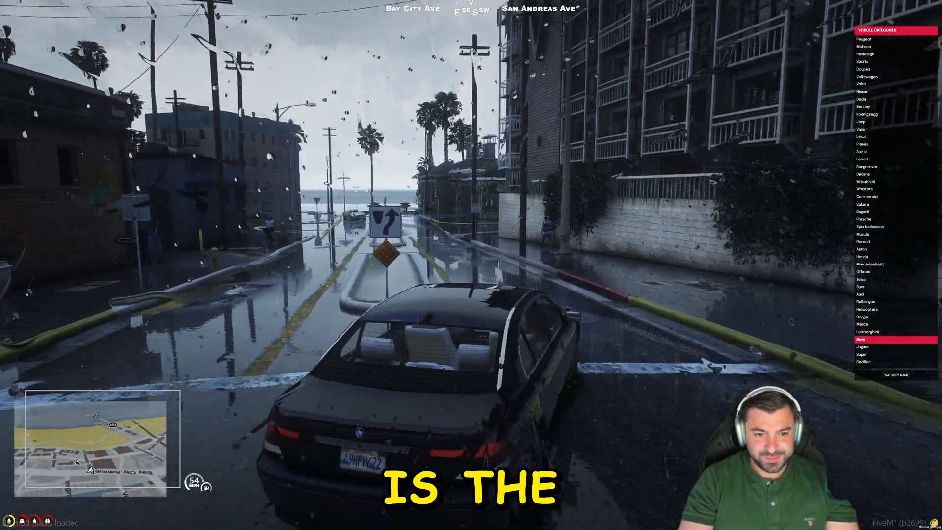
key(w)
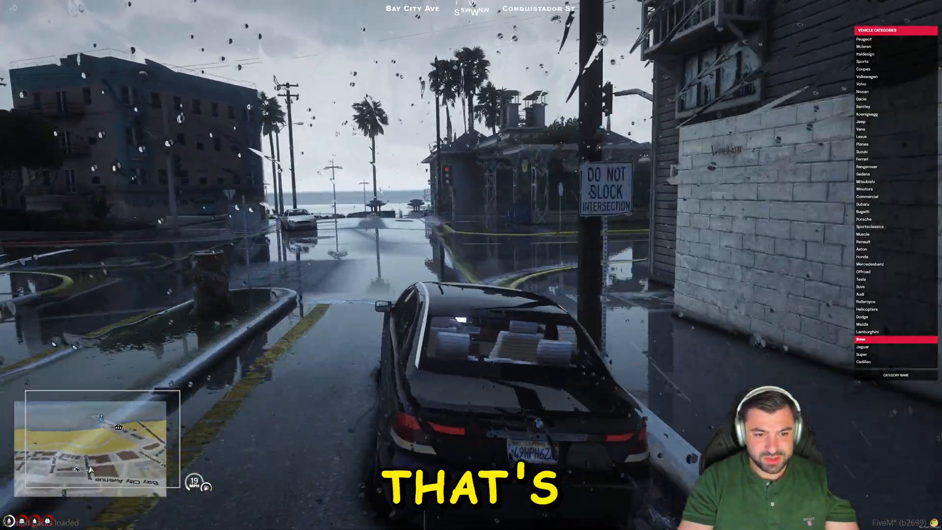